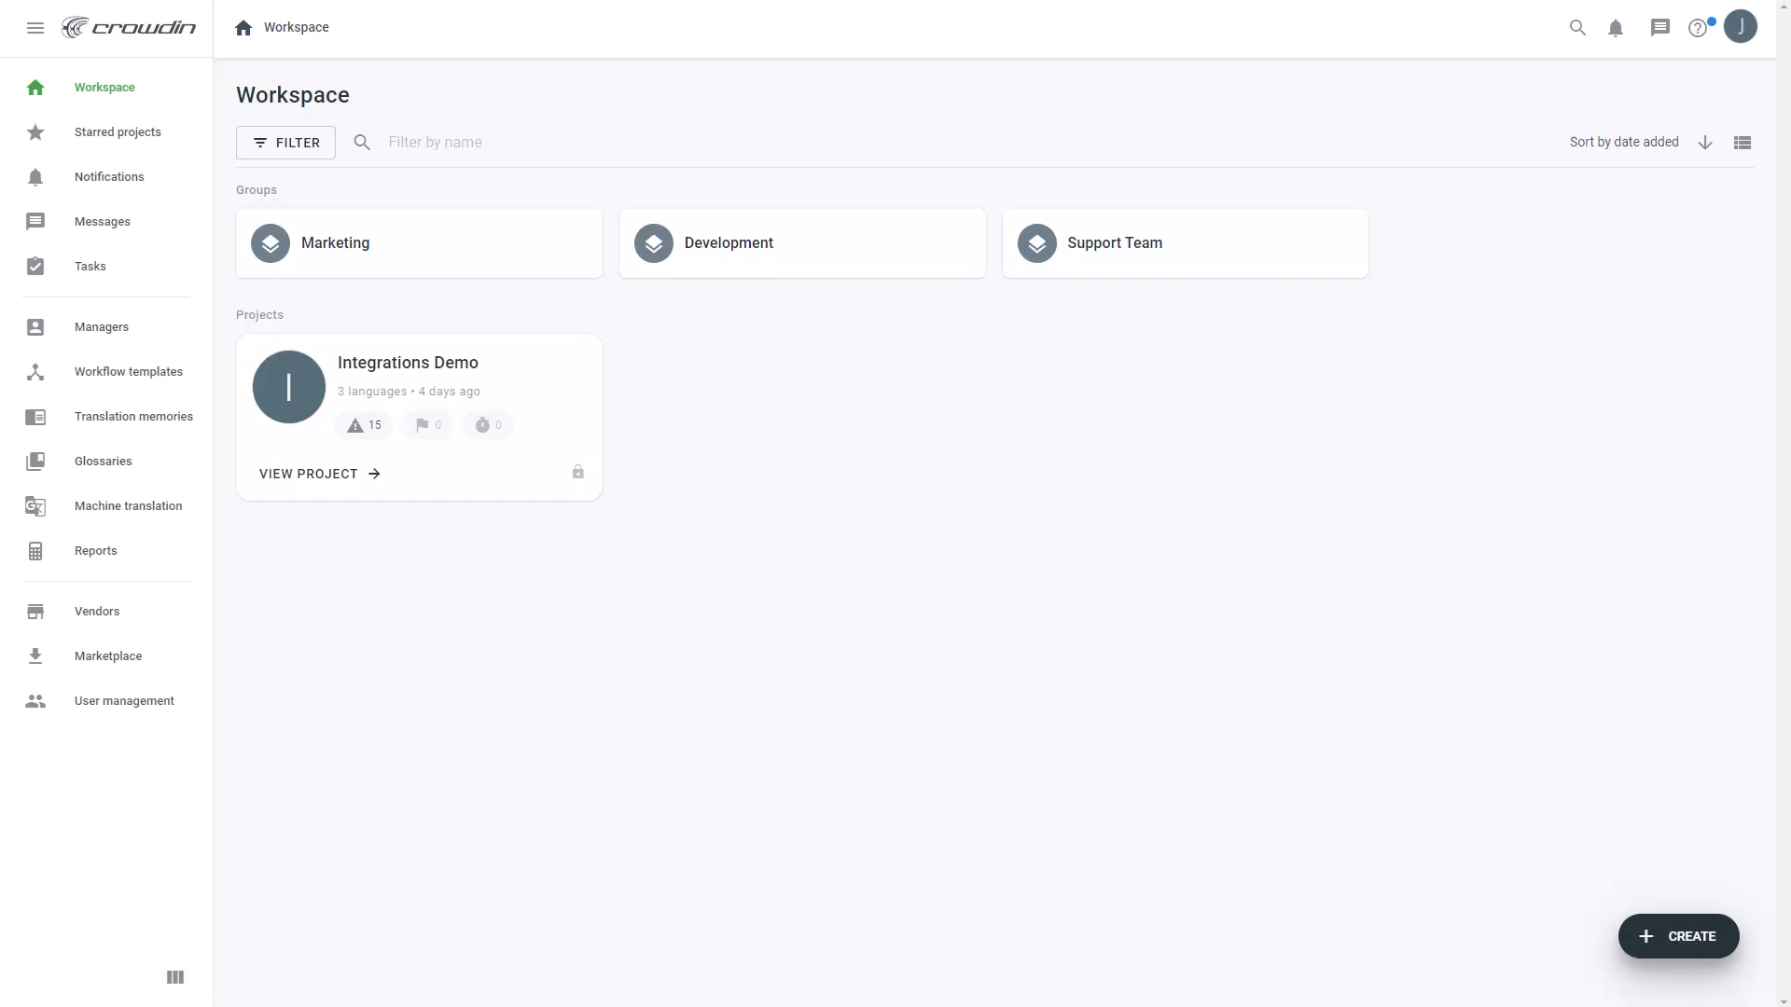
# Find 'paligo' in the Crowdin Marketplace and install the Paligo app with default settings
pyautogui.click(108, 655)
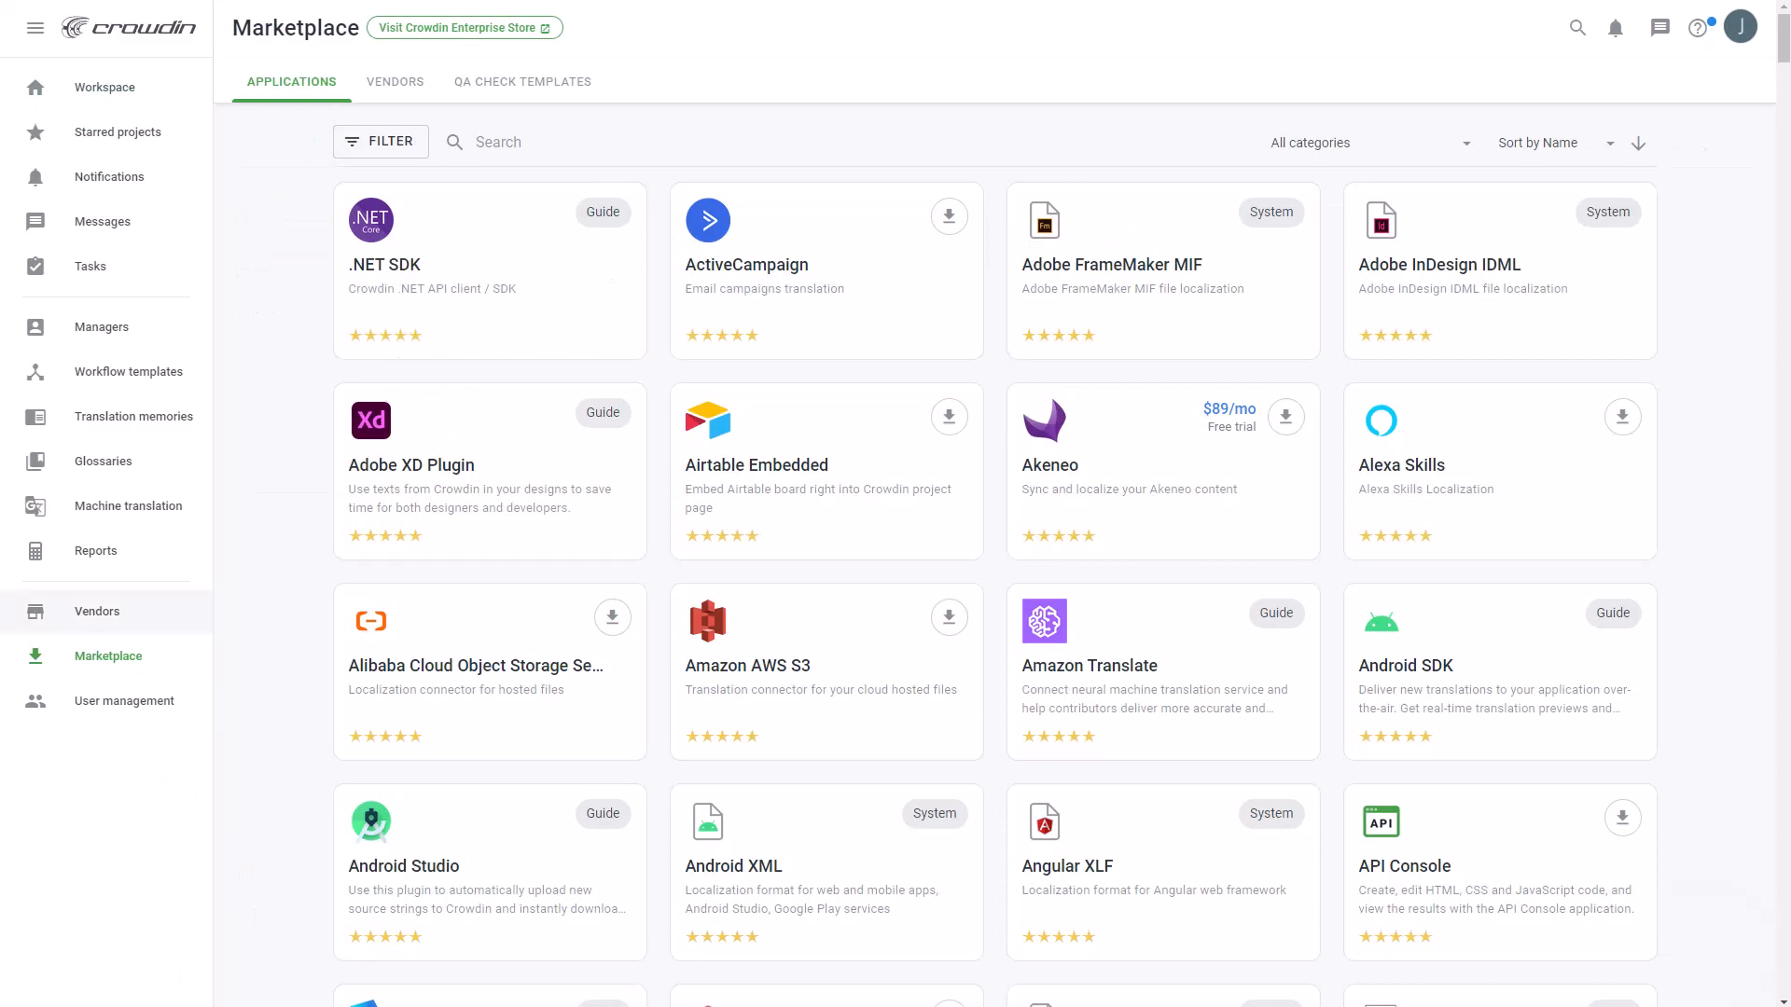
pyautogui.click(527, 142)
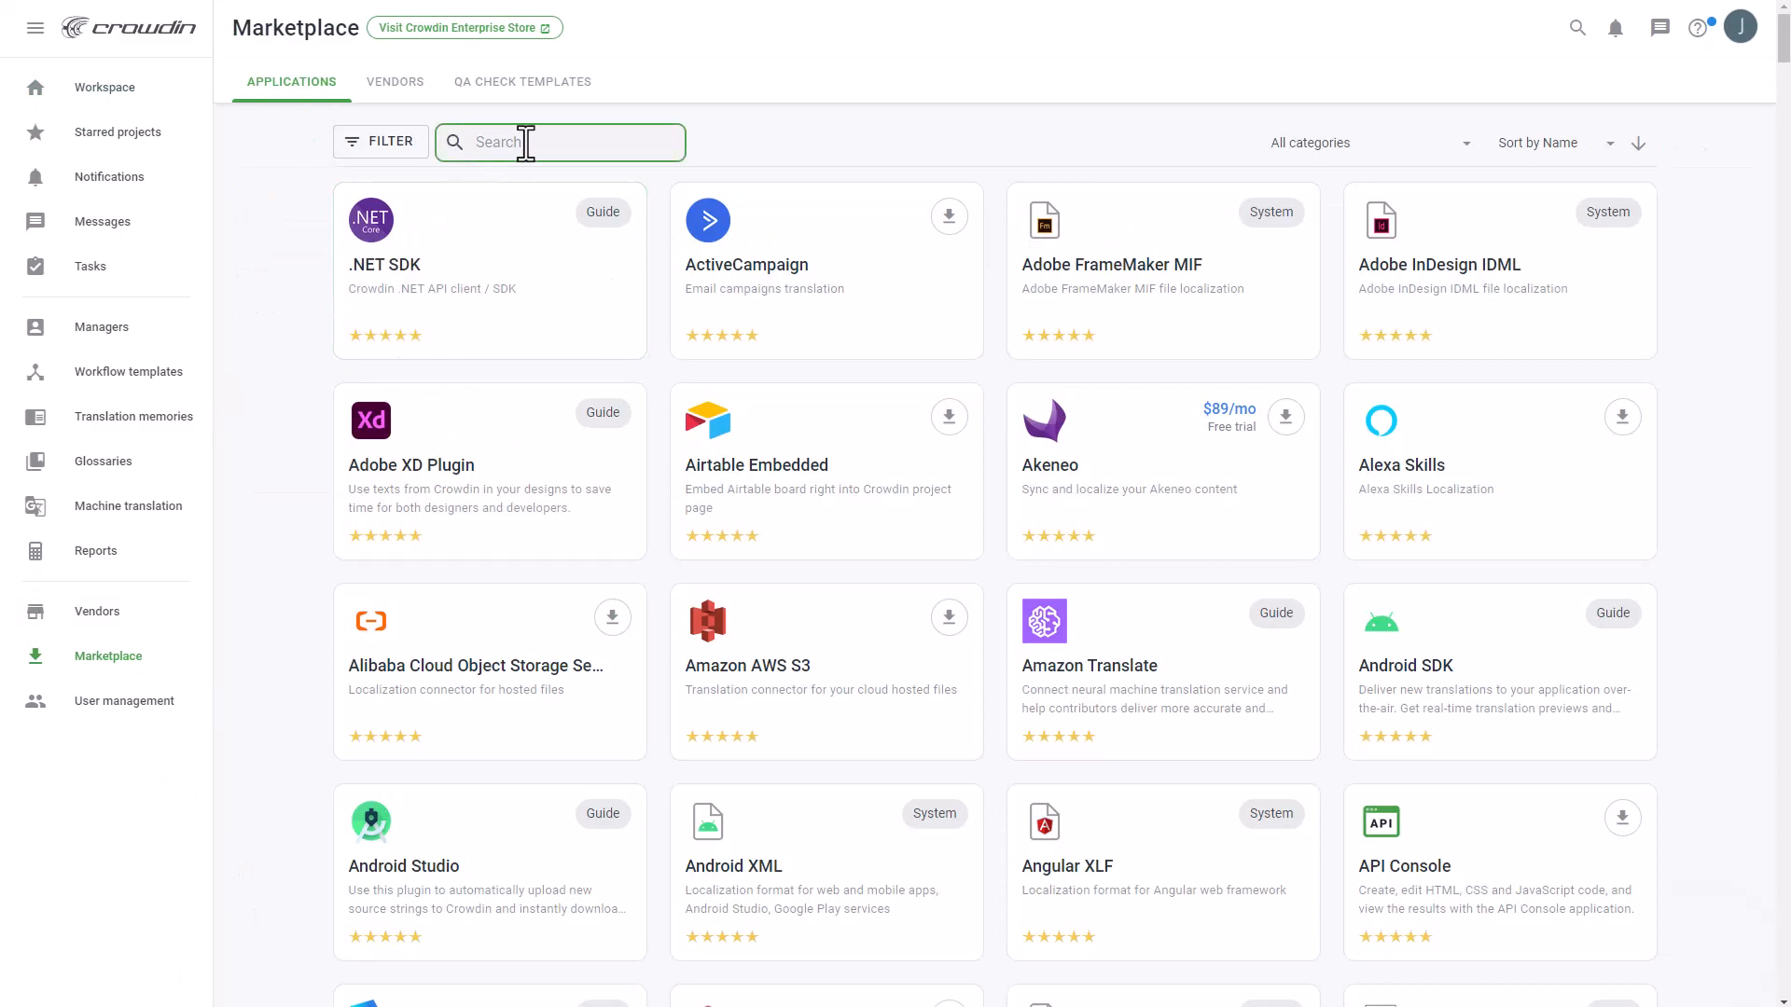
pyautogui.write('paligo')
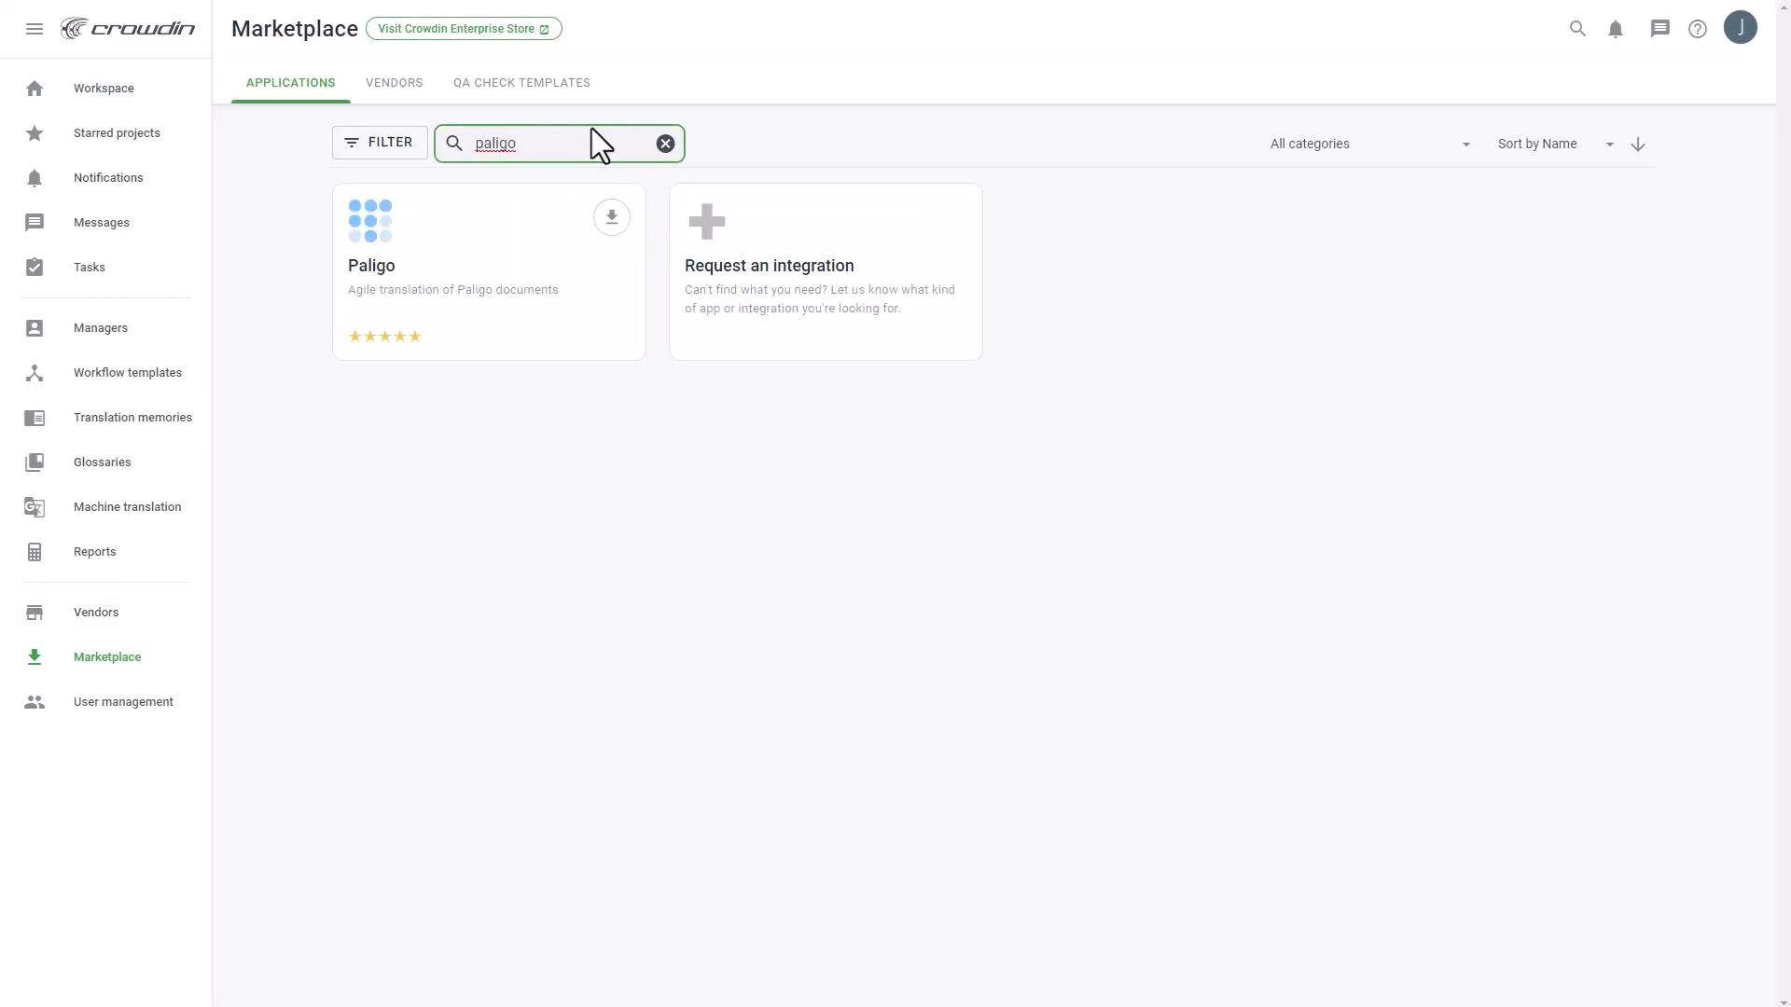
pyautogui.click(611, 216)
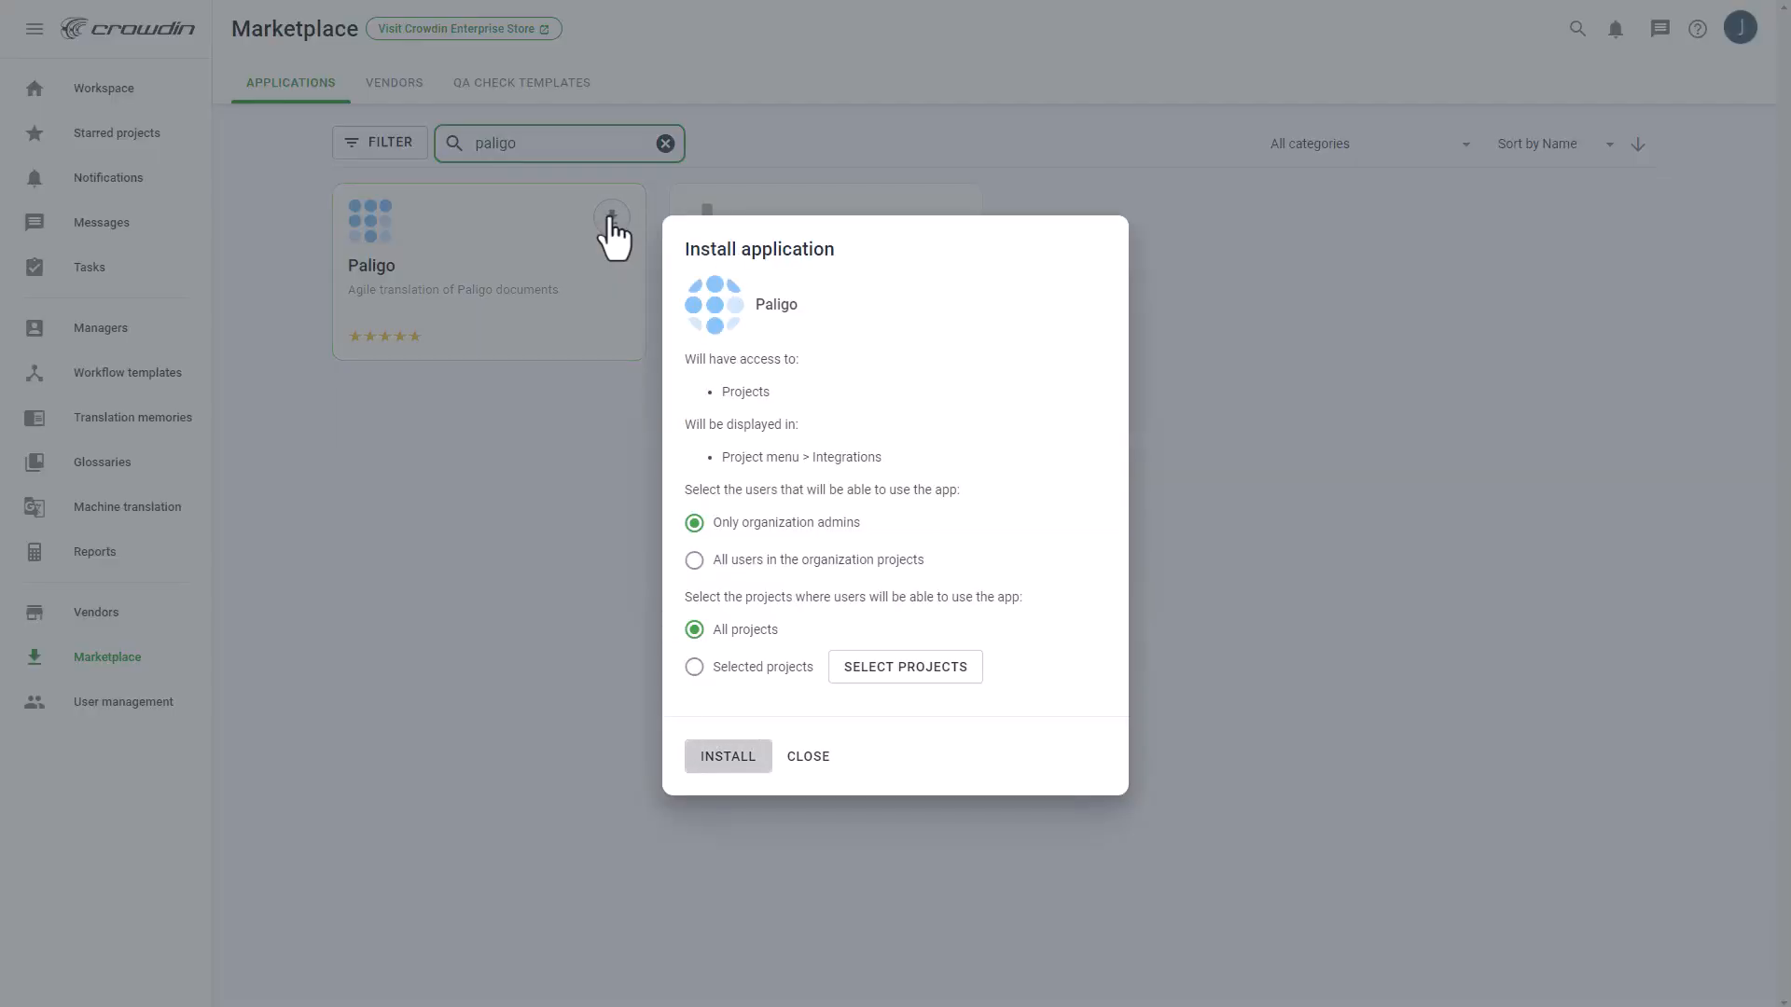
pyautogui.click(727, 757)
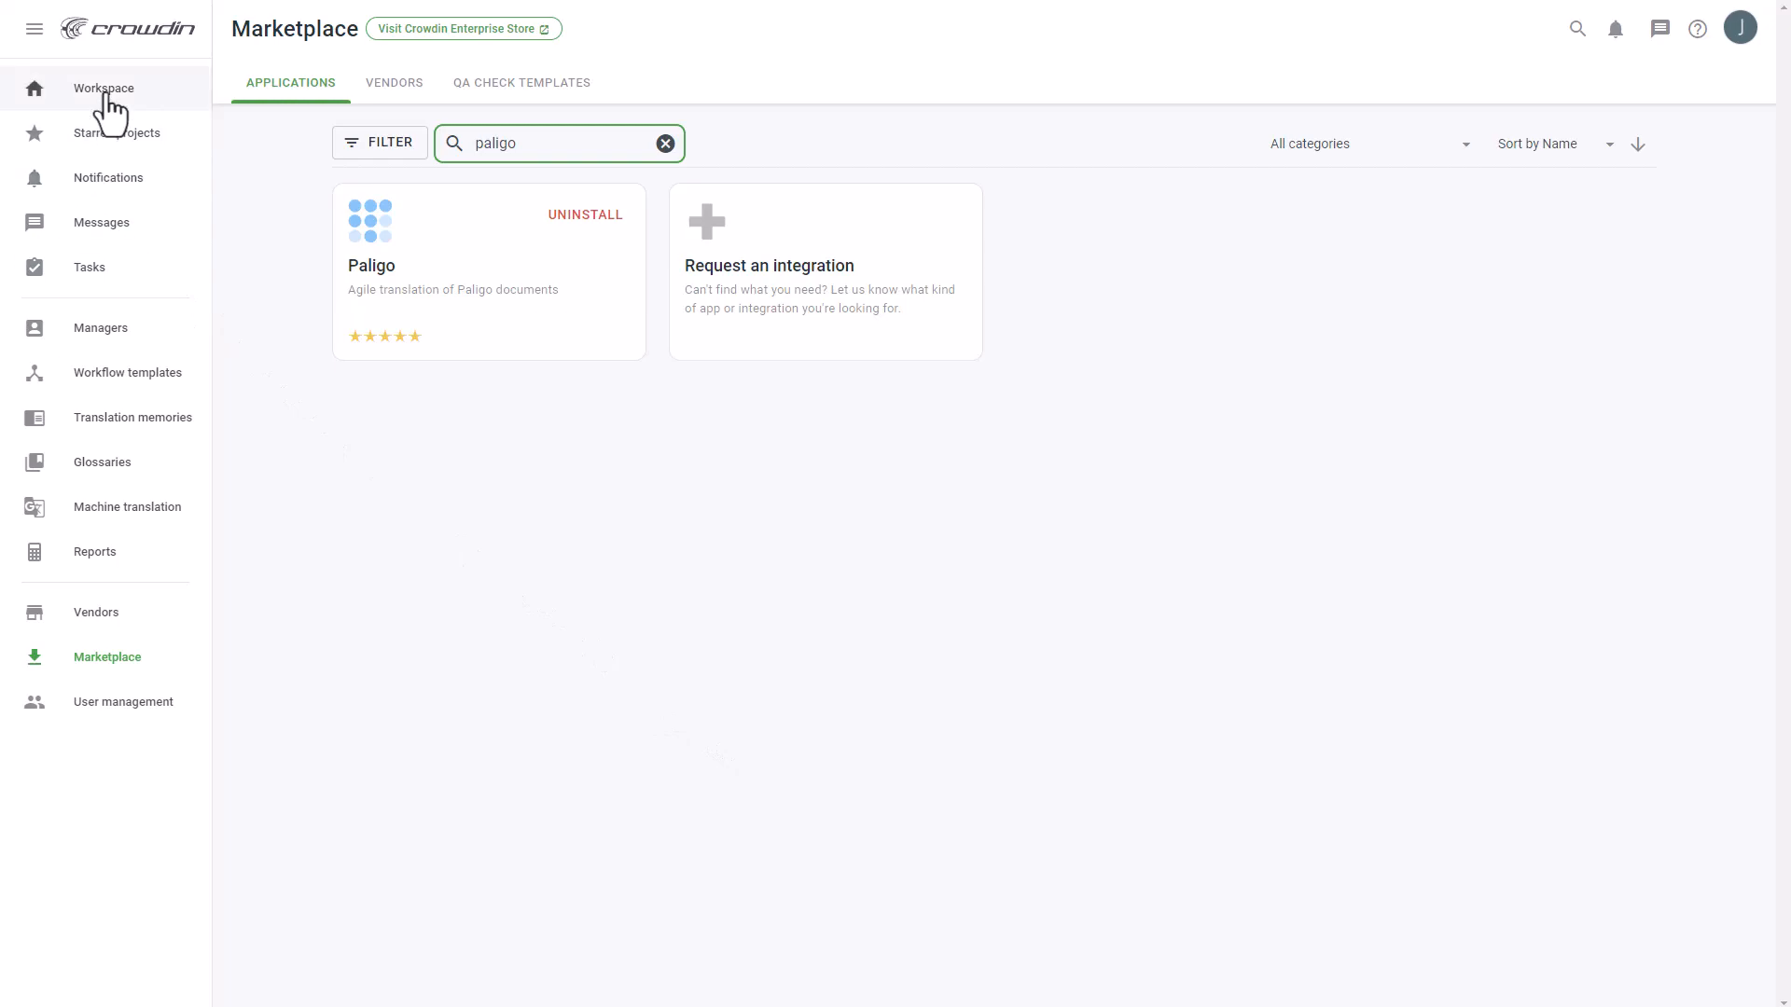
# Open the Paligo connector from the Integrations Demo project's Integrations page
pyautogui.click(102, 88)
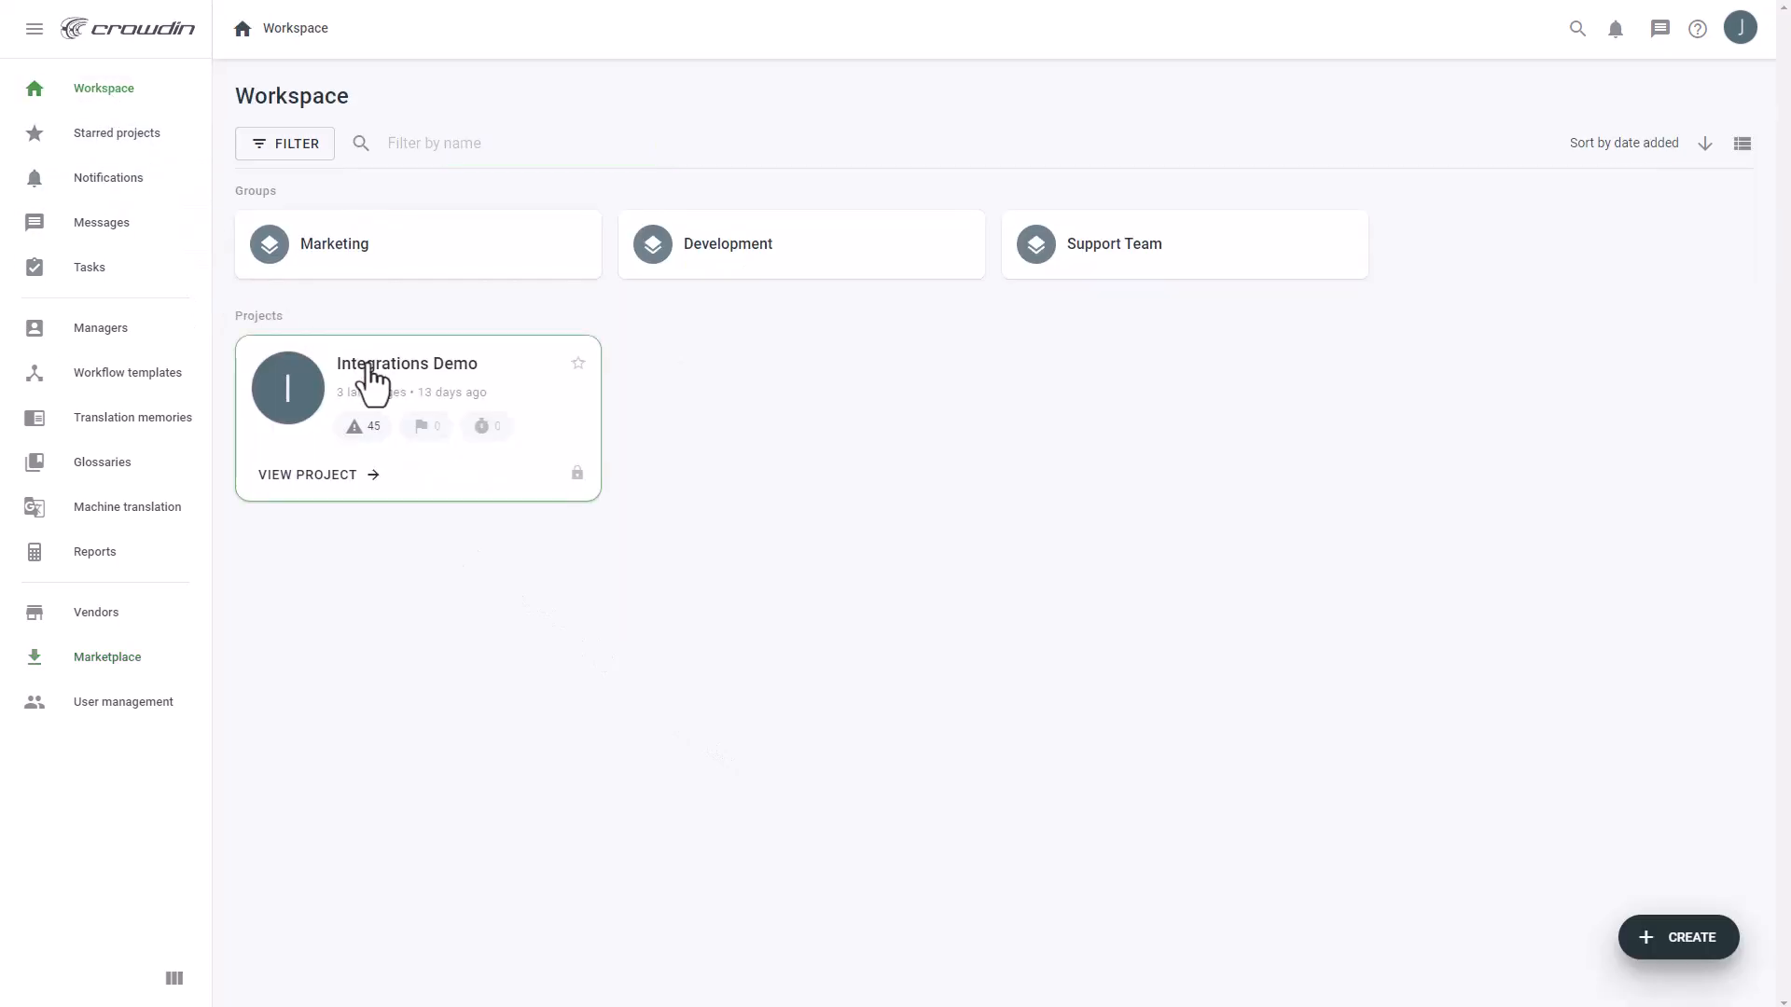
pyautogui.click(408, 364)
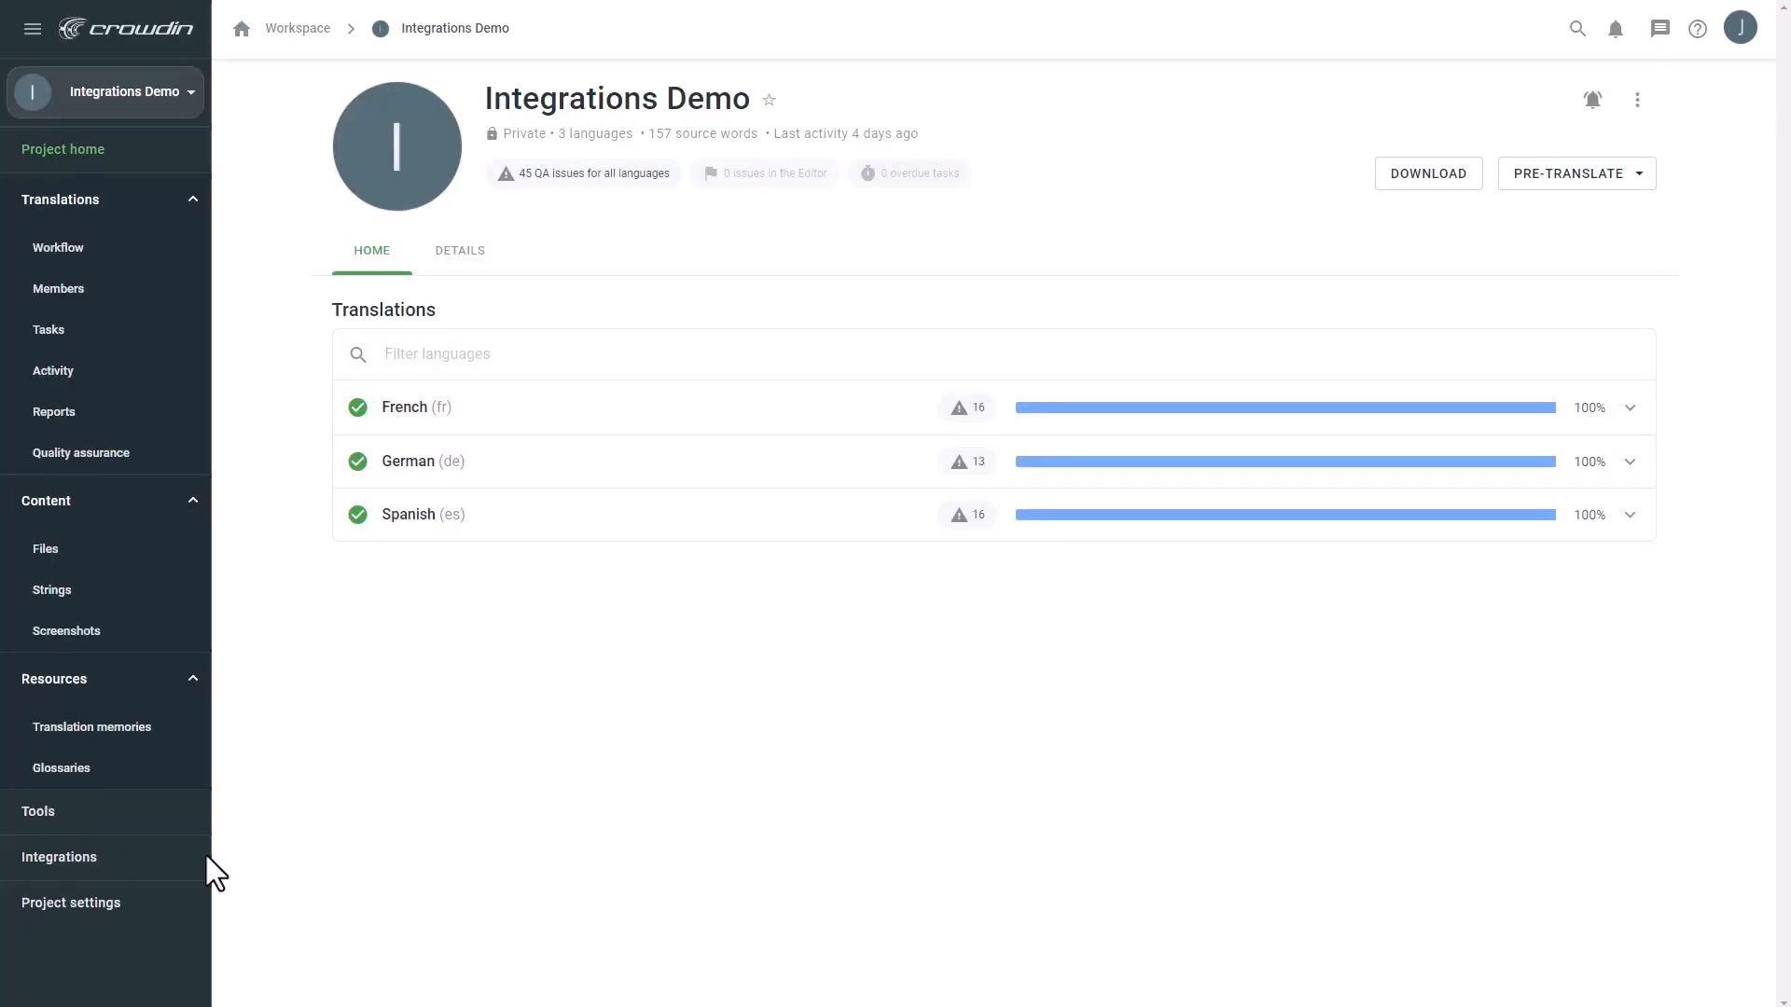
pyautogui.click(59, 858)
pyautogui.write('paligo')
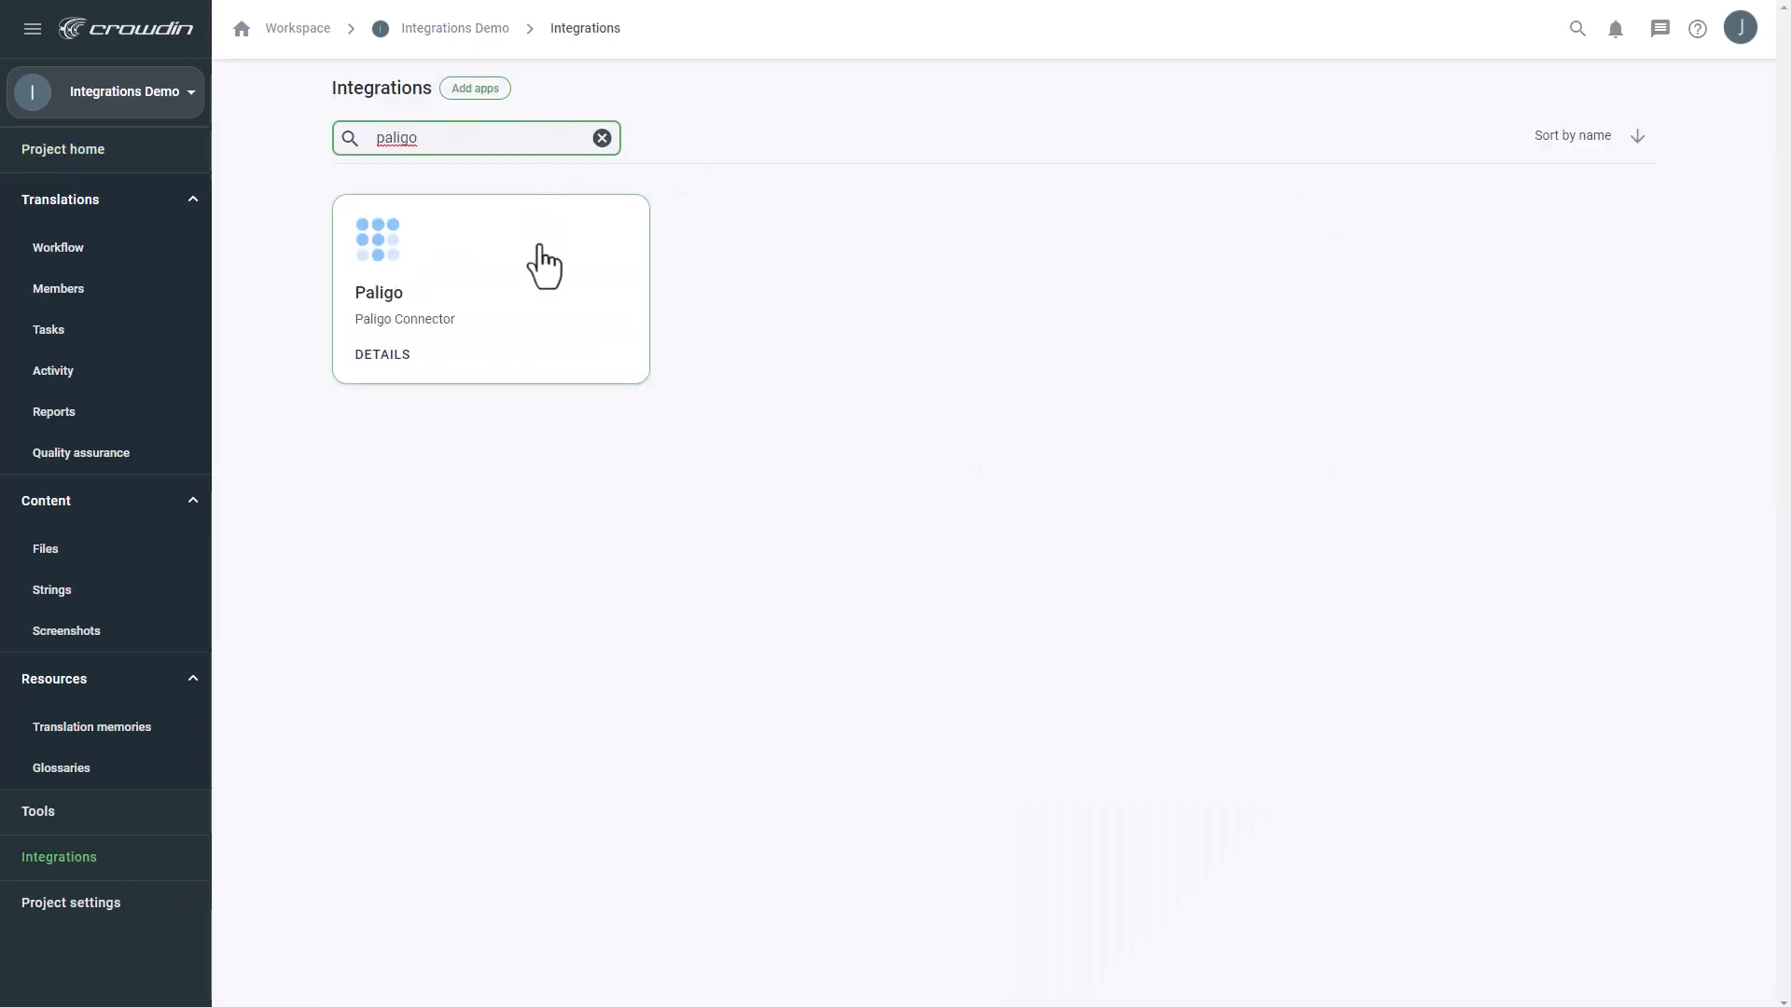
pyautogui.click(489, 280)
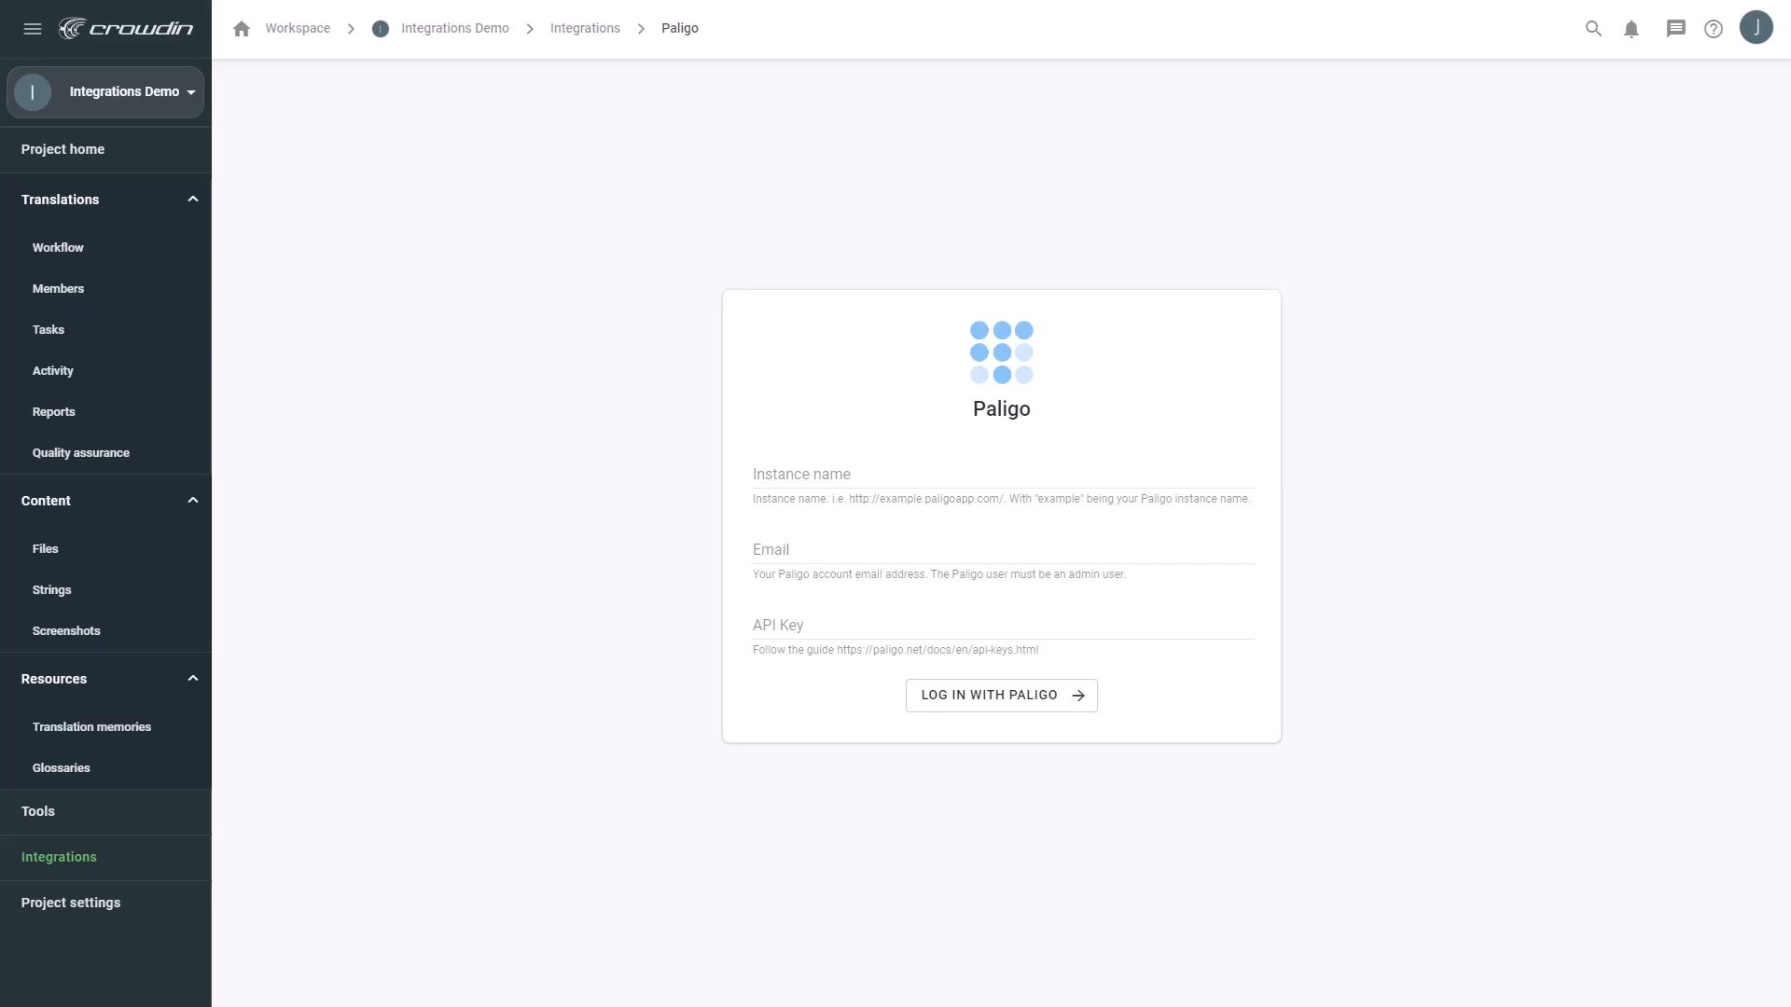
# Log in to Paligo with instance name 'crowdin', the account email and API key
pyautogui.click(1000, 695)
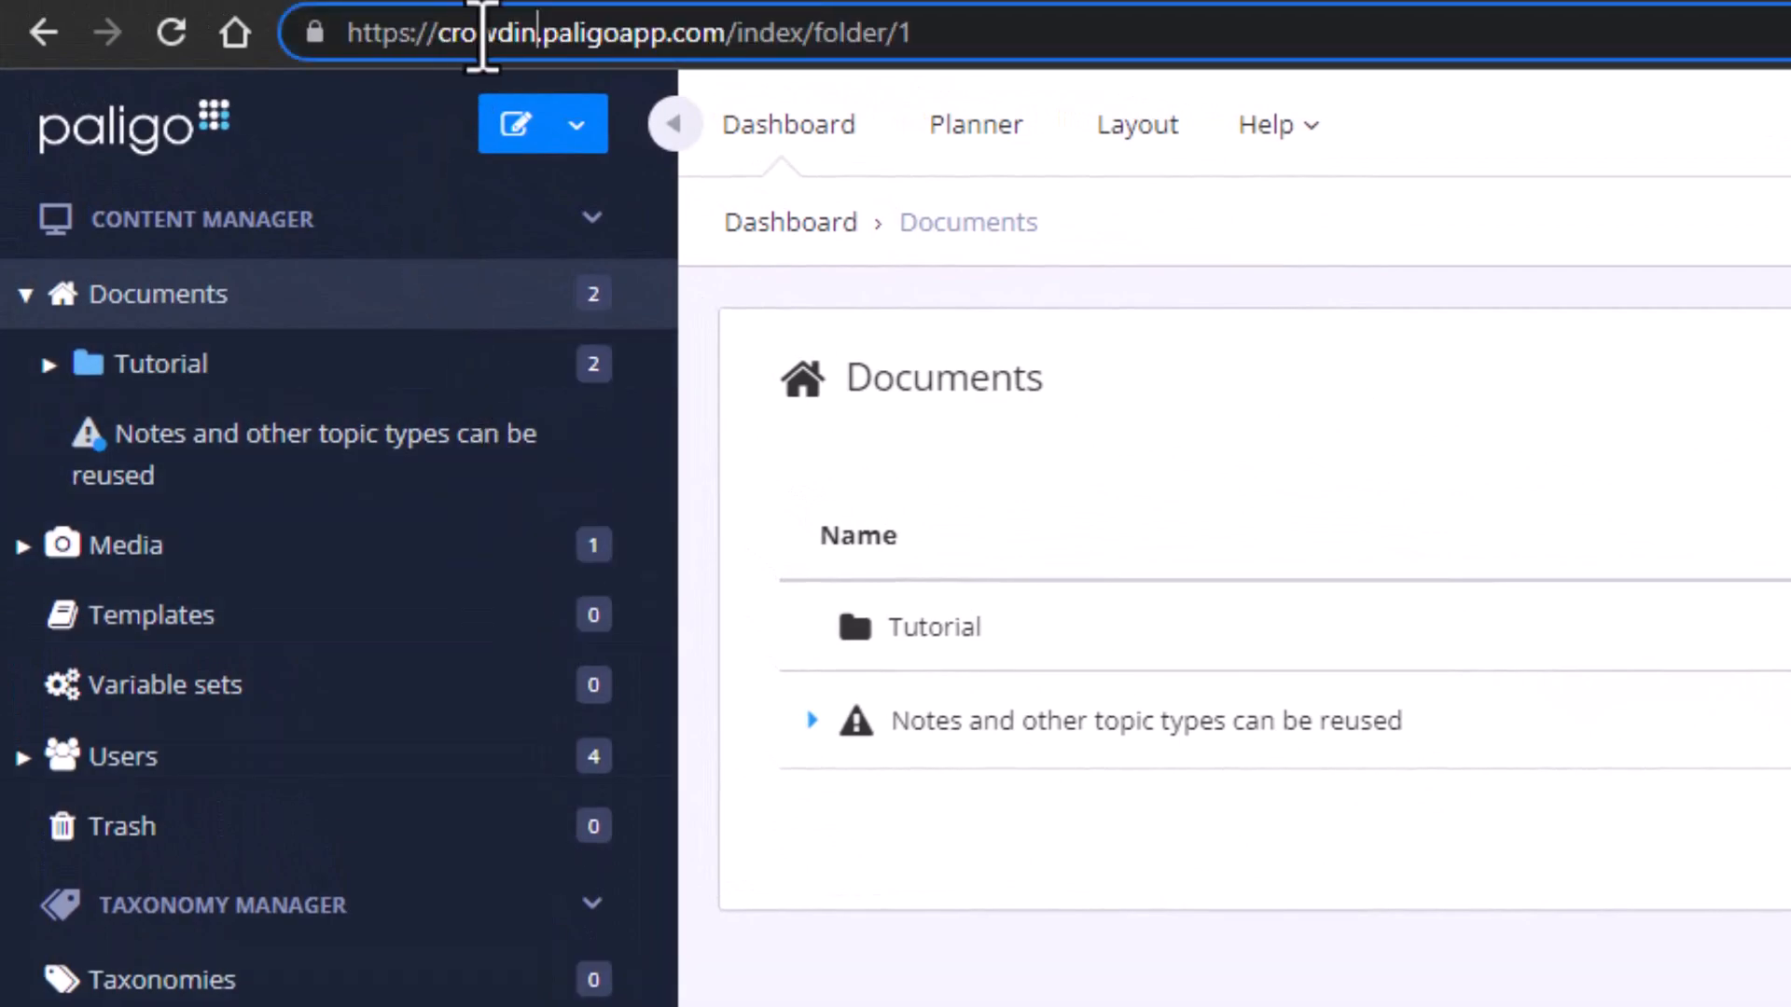
pyautogui.doubleClick(490, 31)
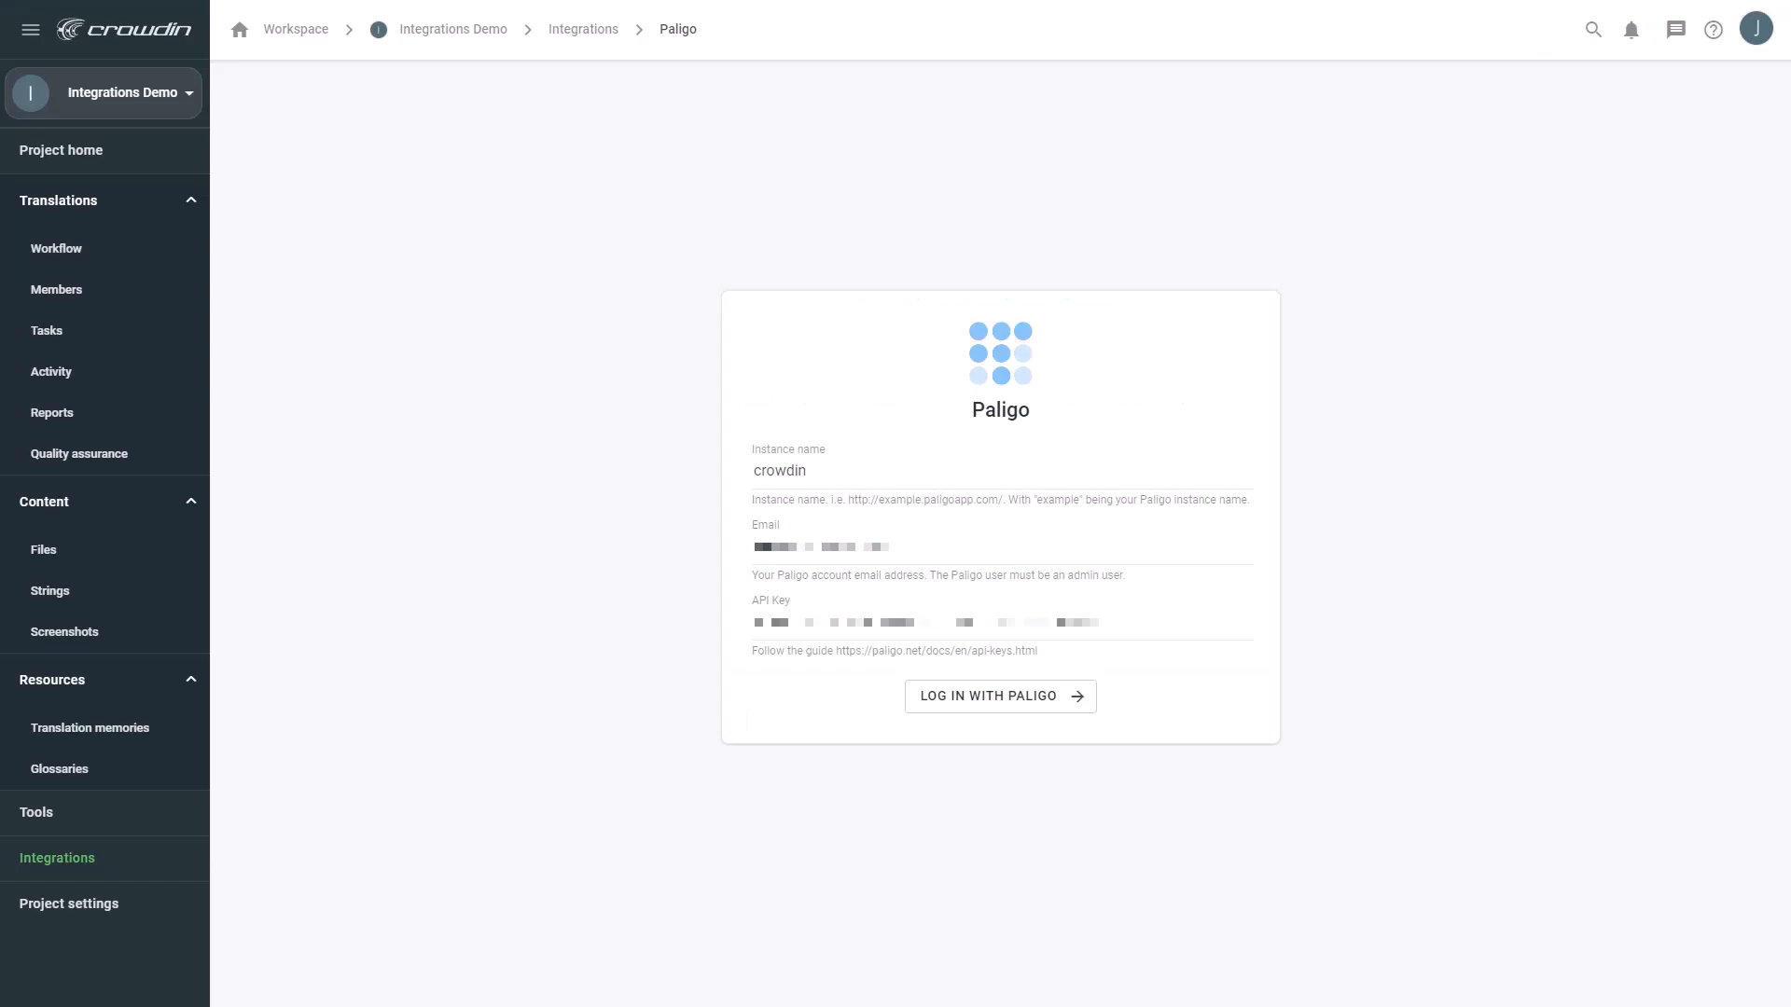
pyautogui.click(1001, 696)
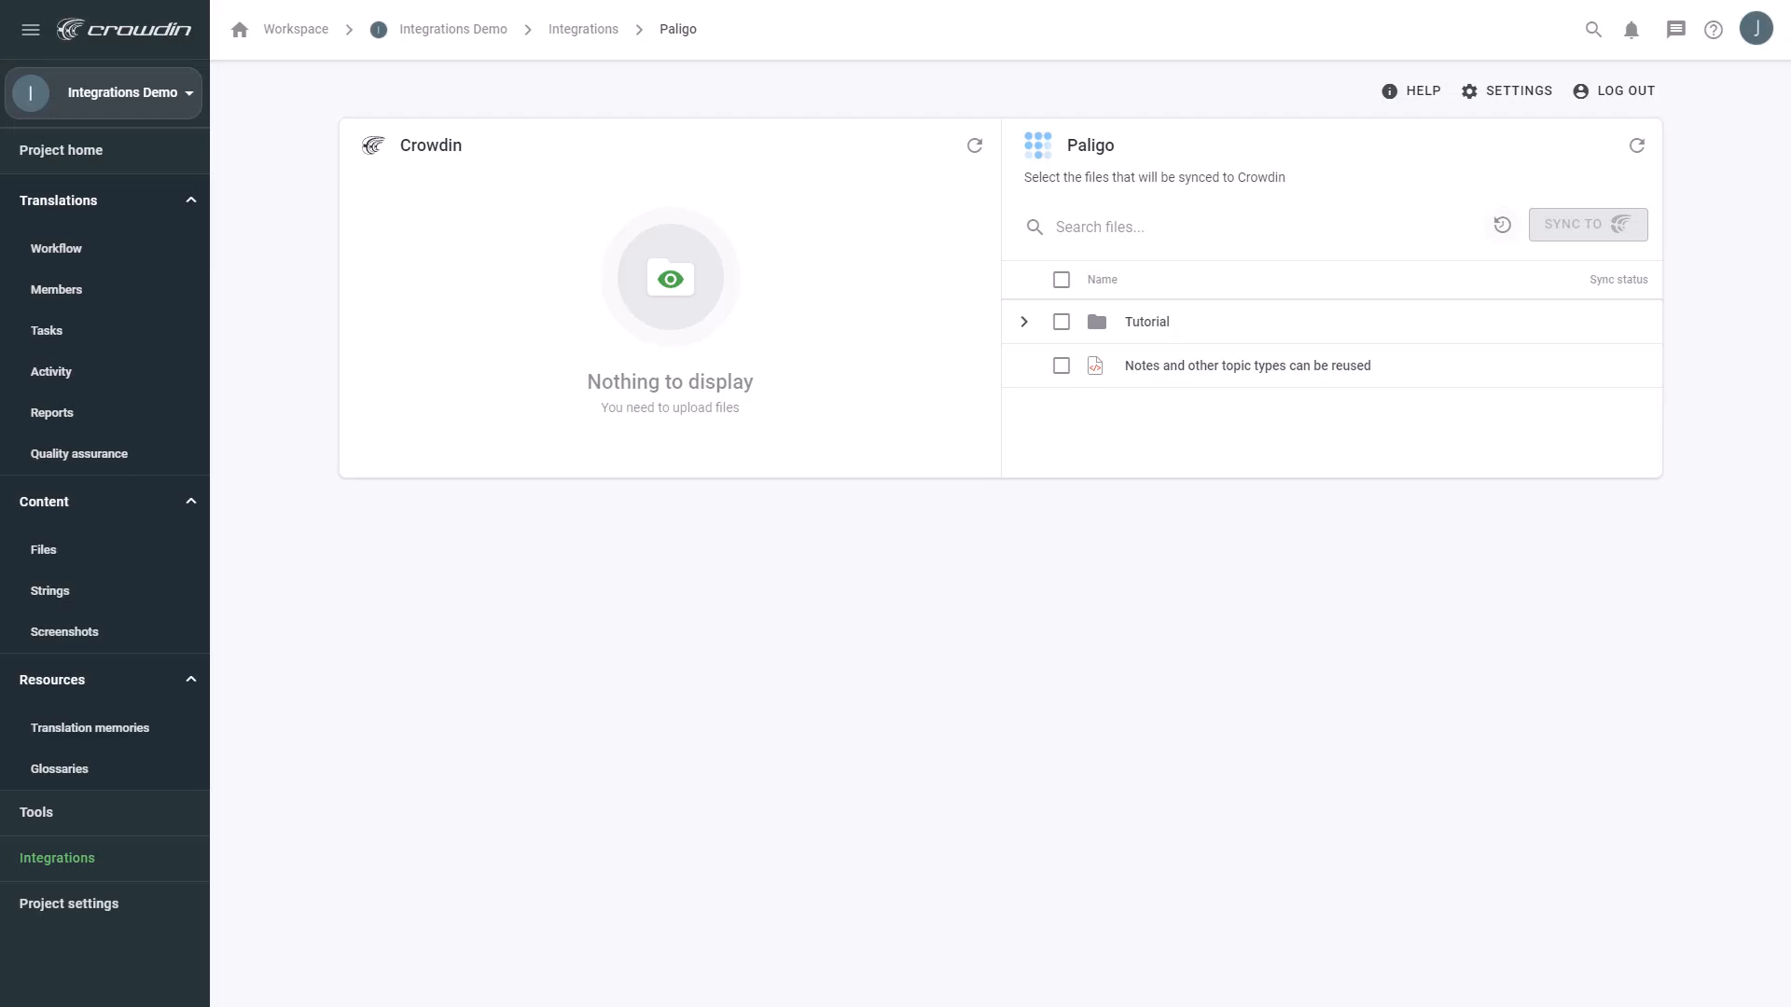
pyautogui.moveTo(1076, 373)
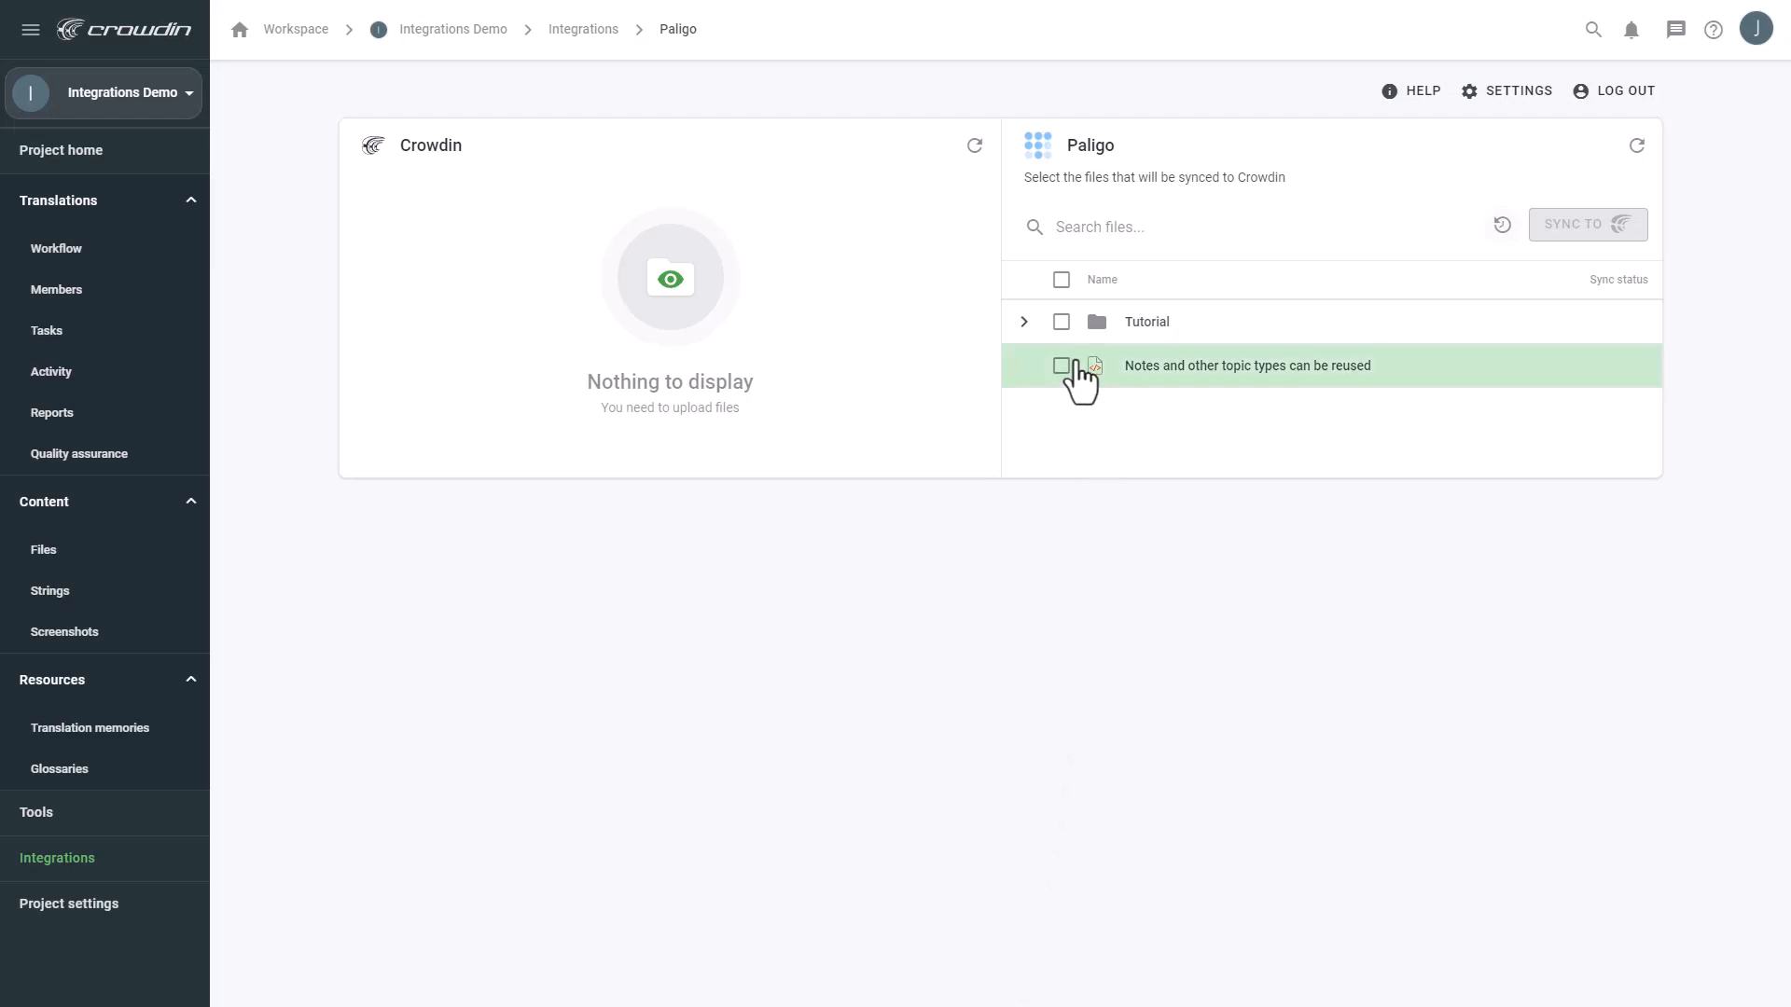
# Select the Tutorial folder on the Paligo side and sync it to Crowdin
pyautogui.click(1061, 322)
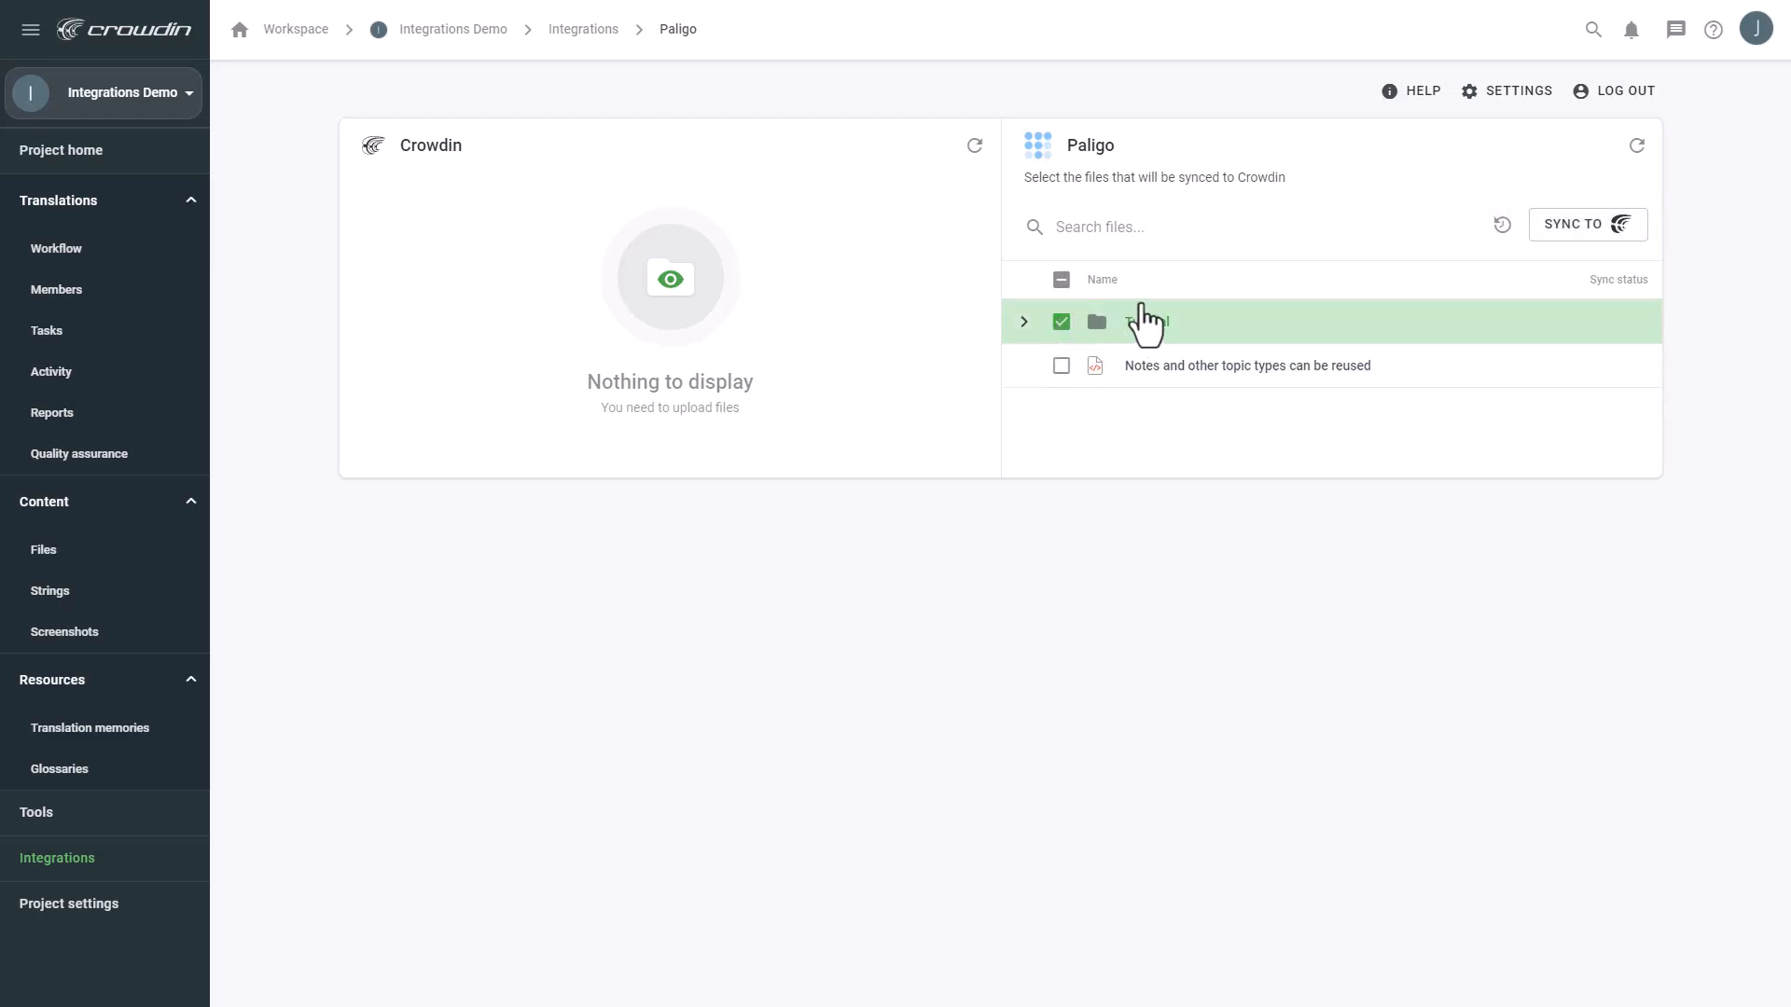
pyautogui.click(1587, 224)
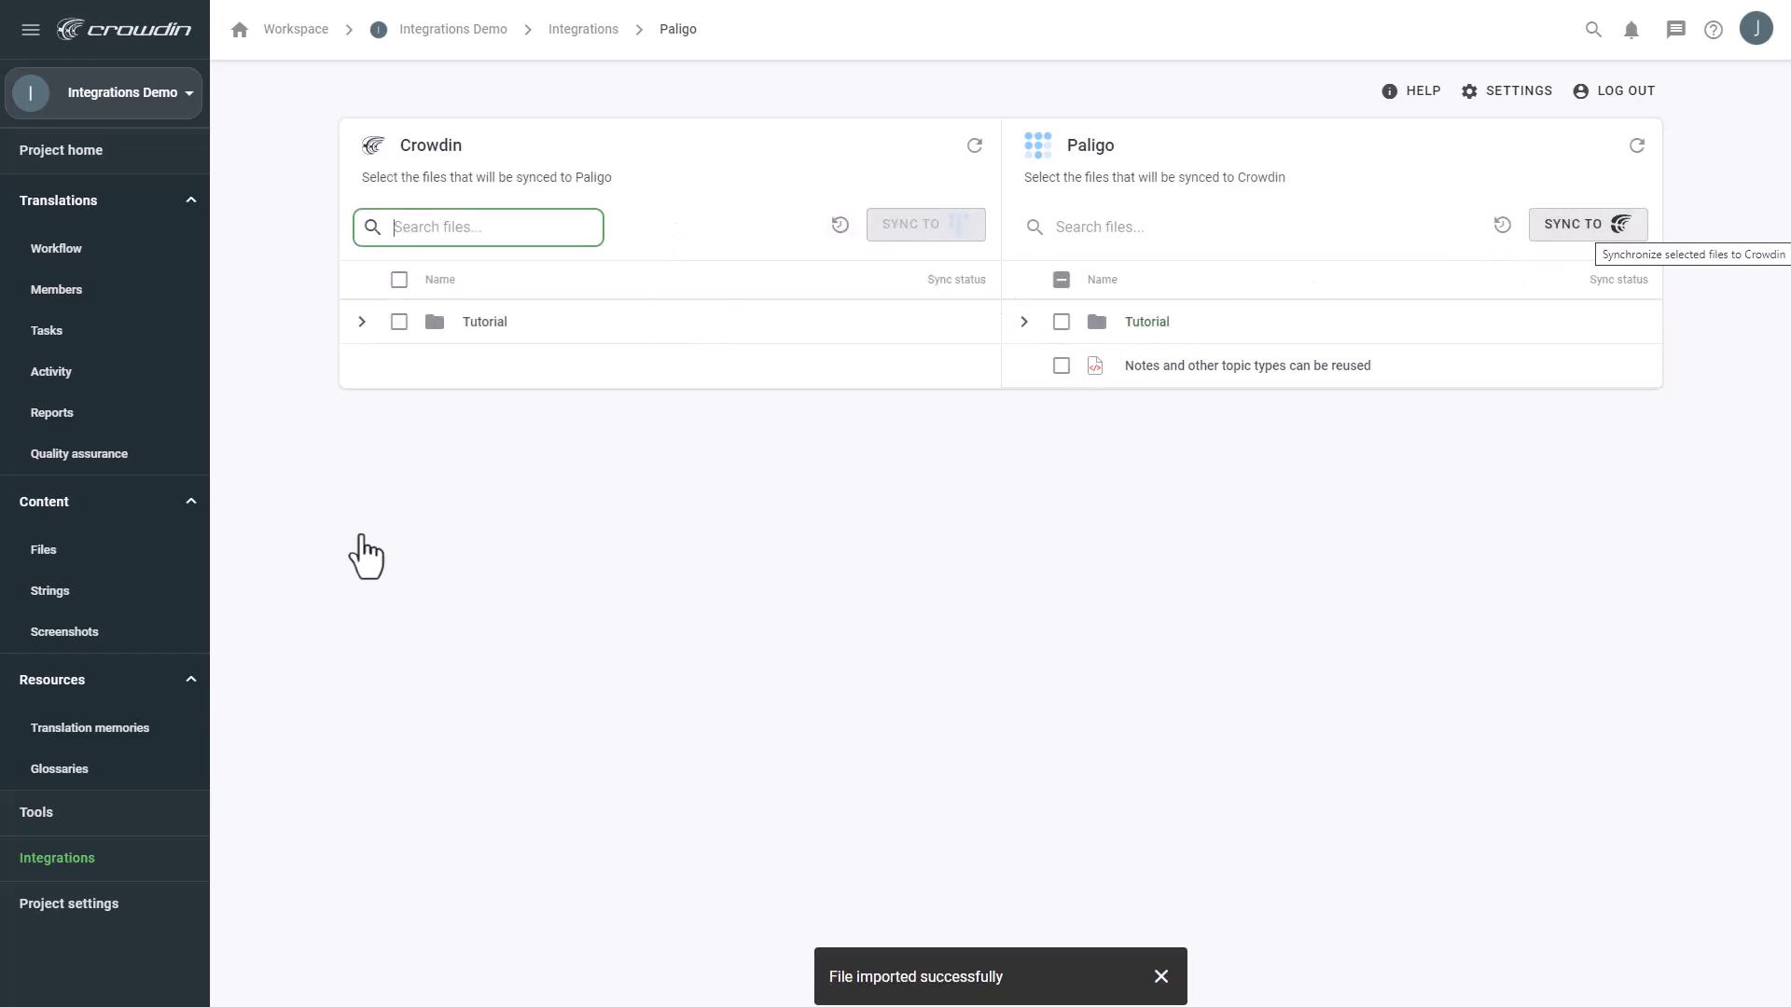
pyautogui.moveTo(367, 550)
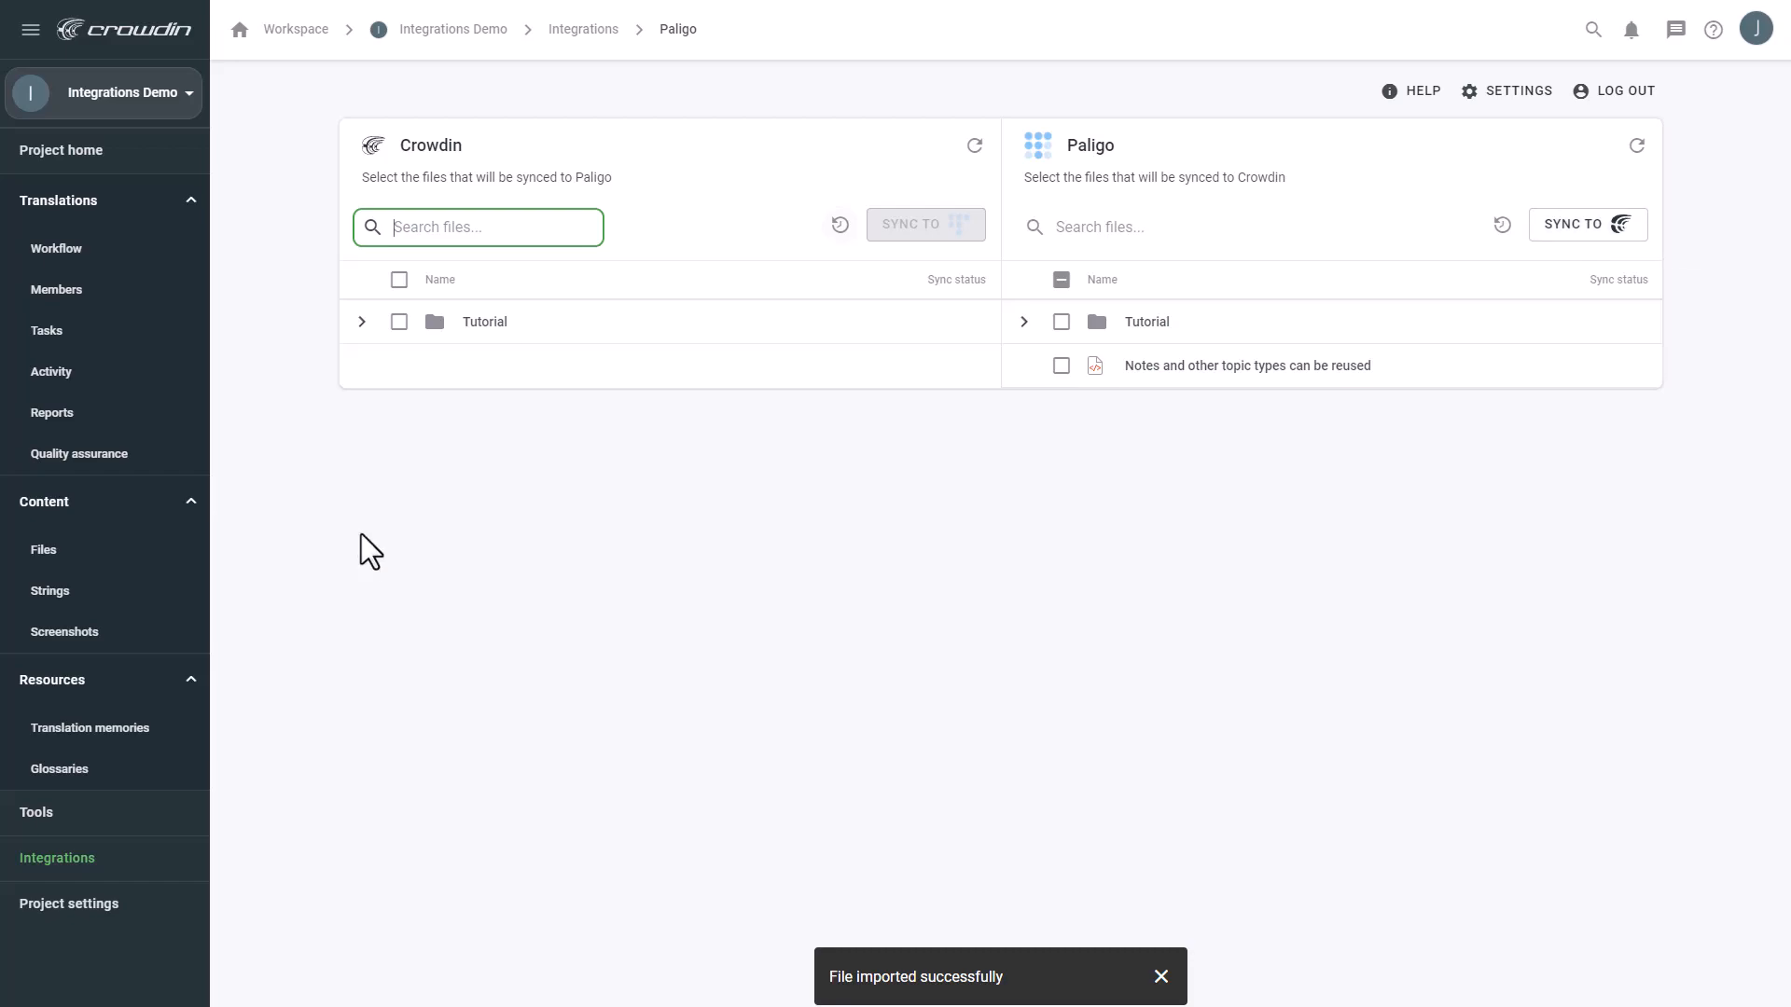
pyautogui.click(1161, 976)
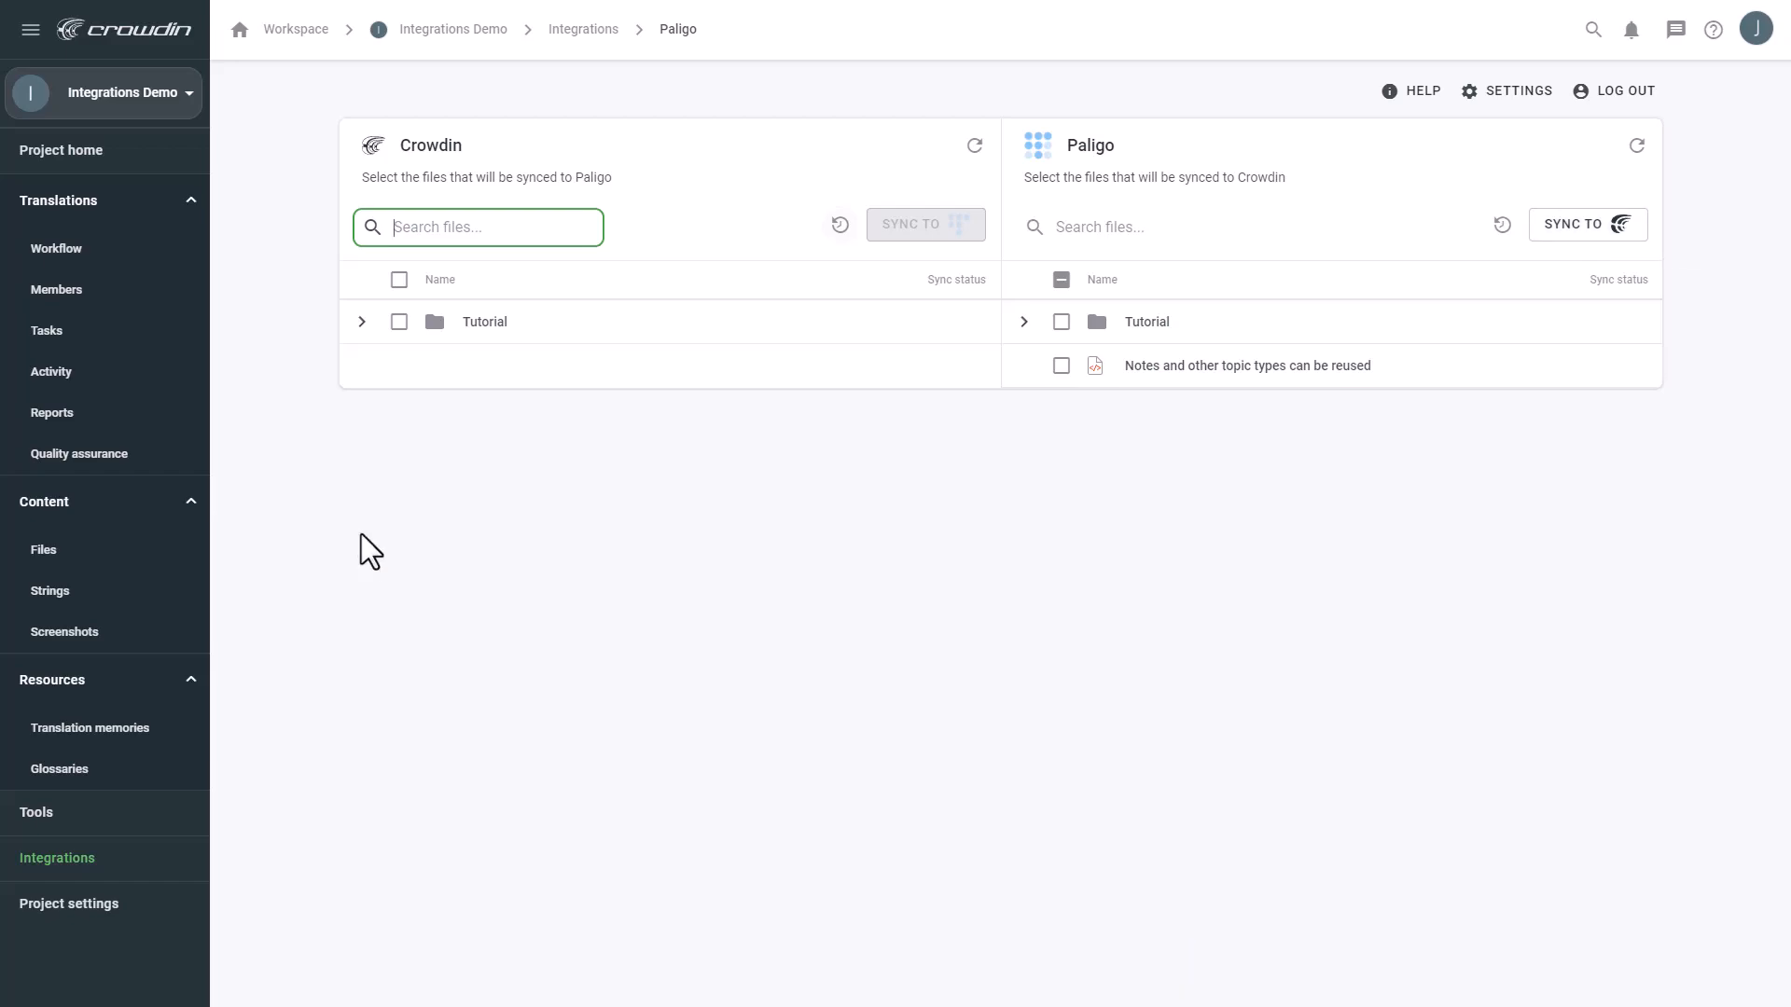
# Expand Tutorial > Tutorial Publications, select French for Testing for Crowdin, and sync it to Paligo
pyautogui.click(362, 322)
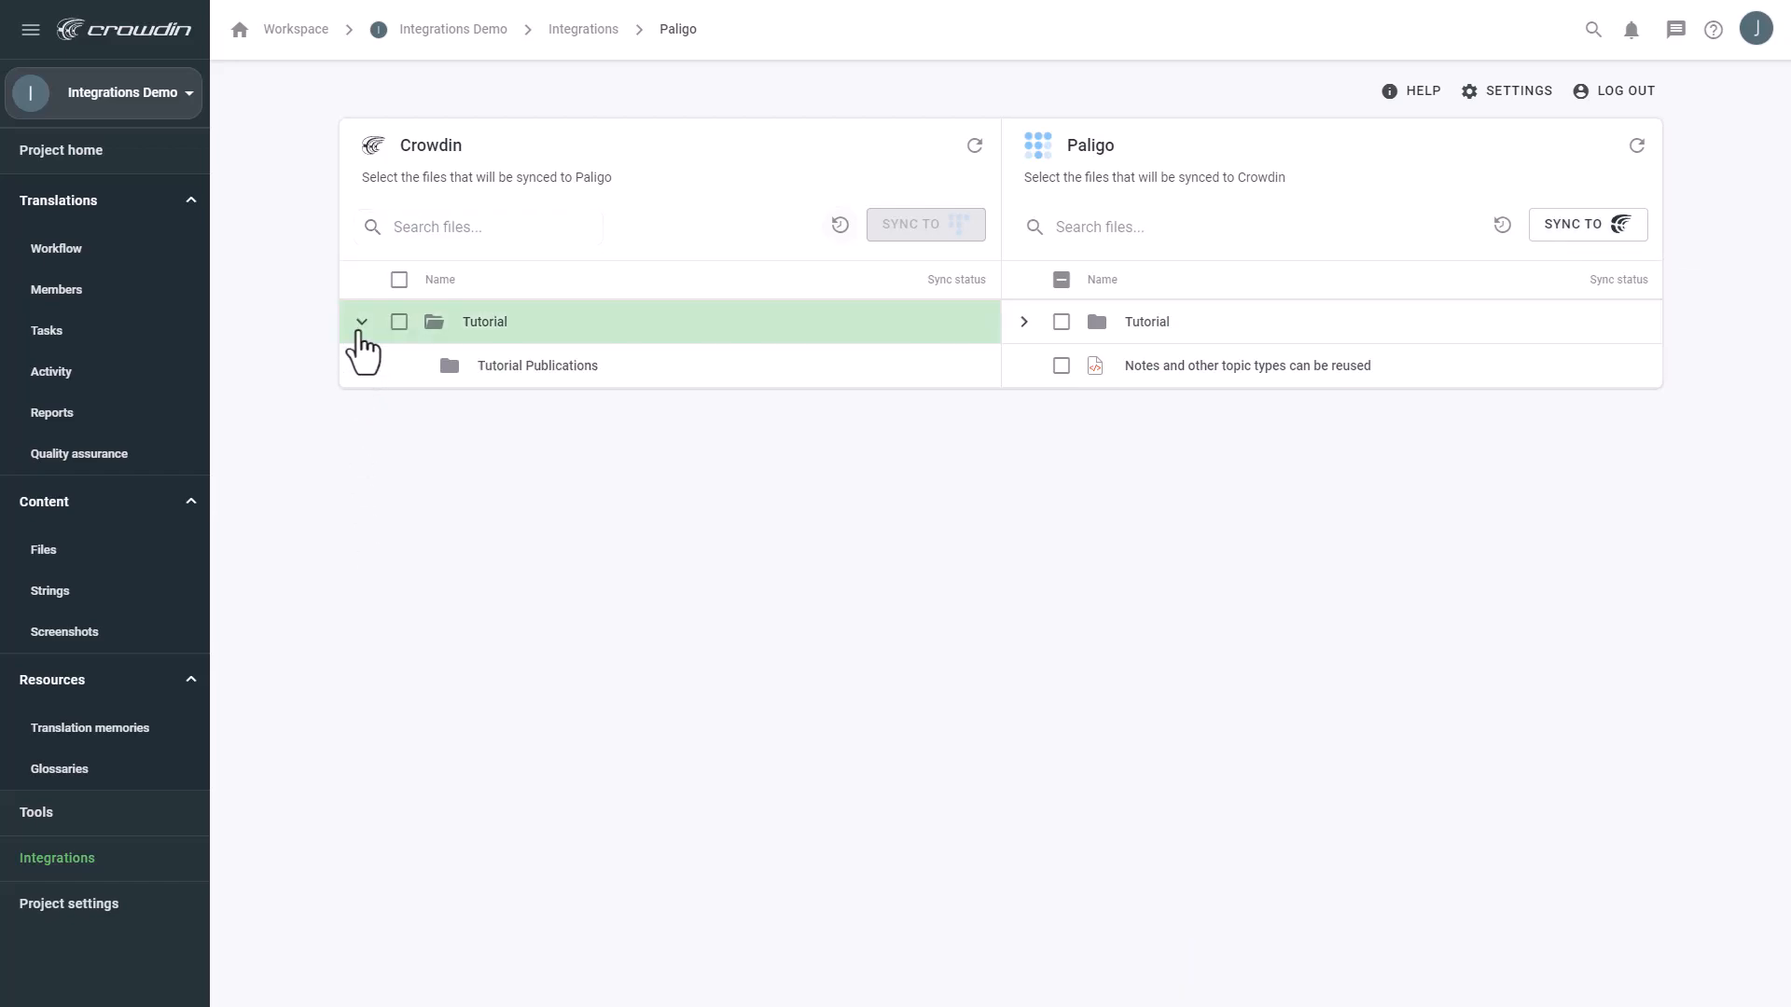
pyautogui.click(377, 366)
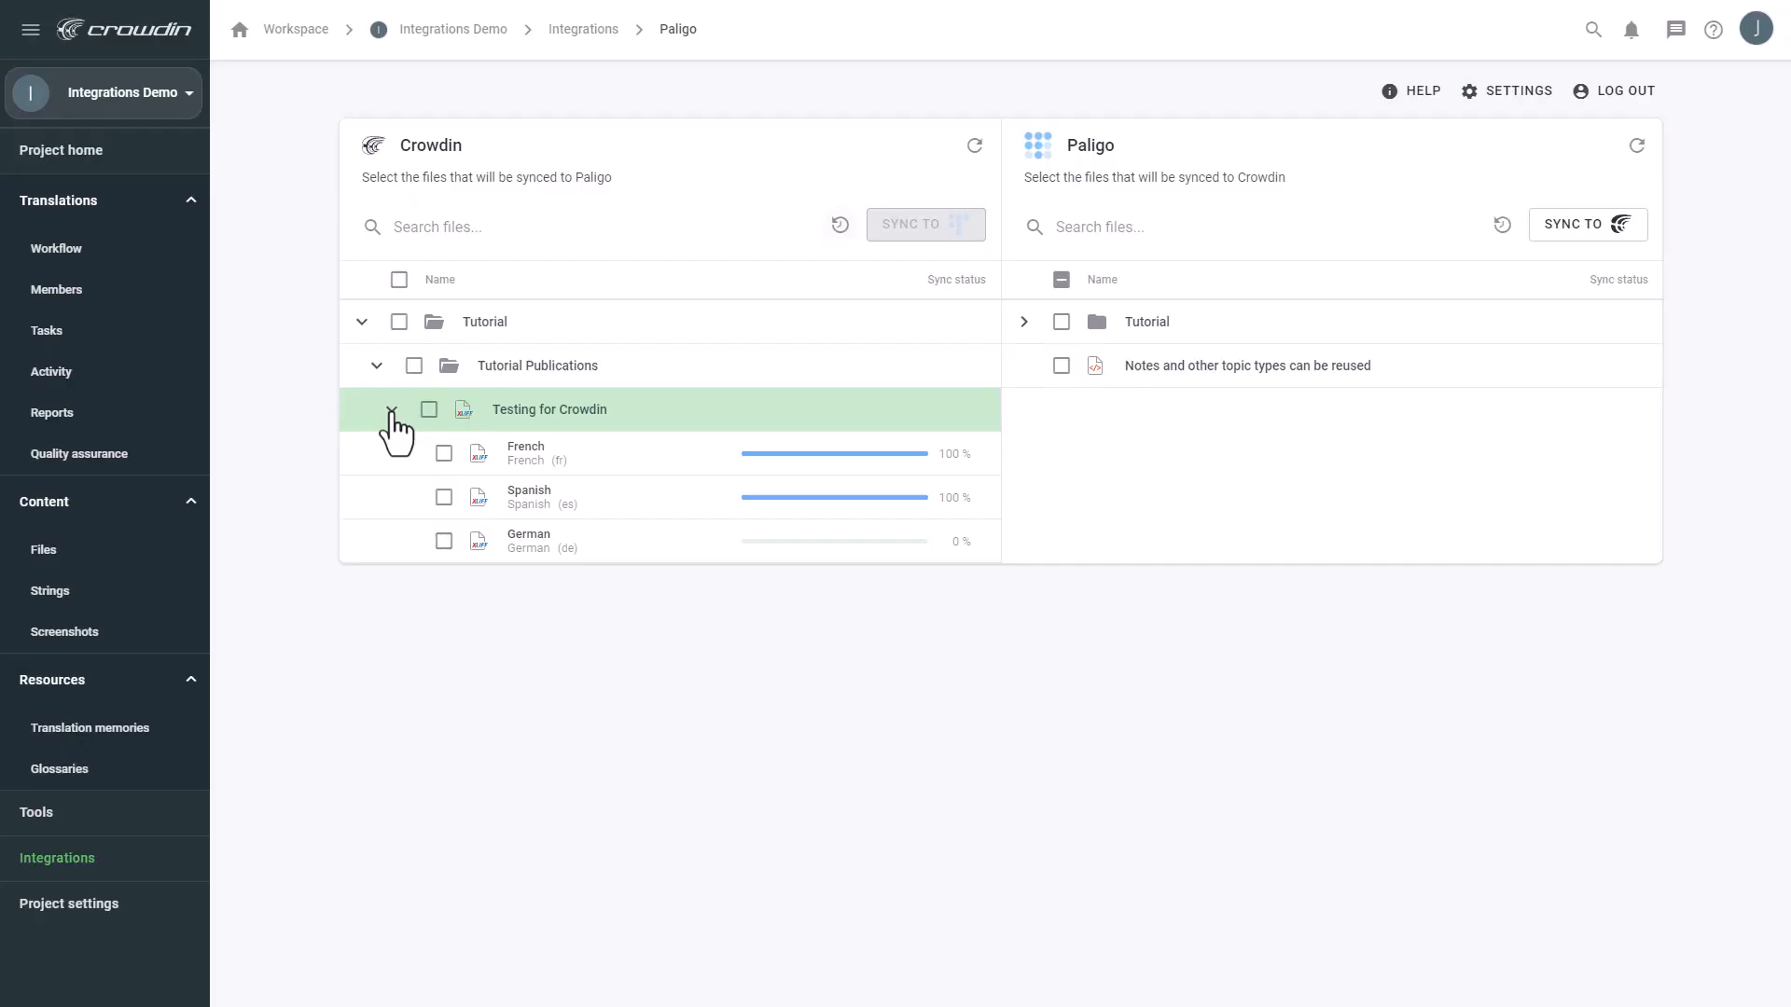
pyautogui.click(443, 454)
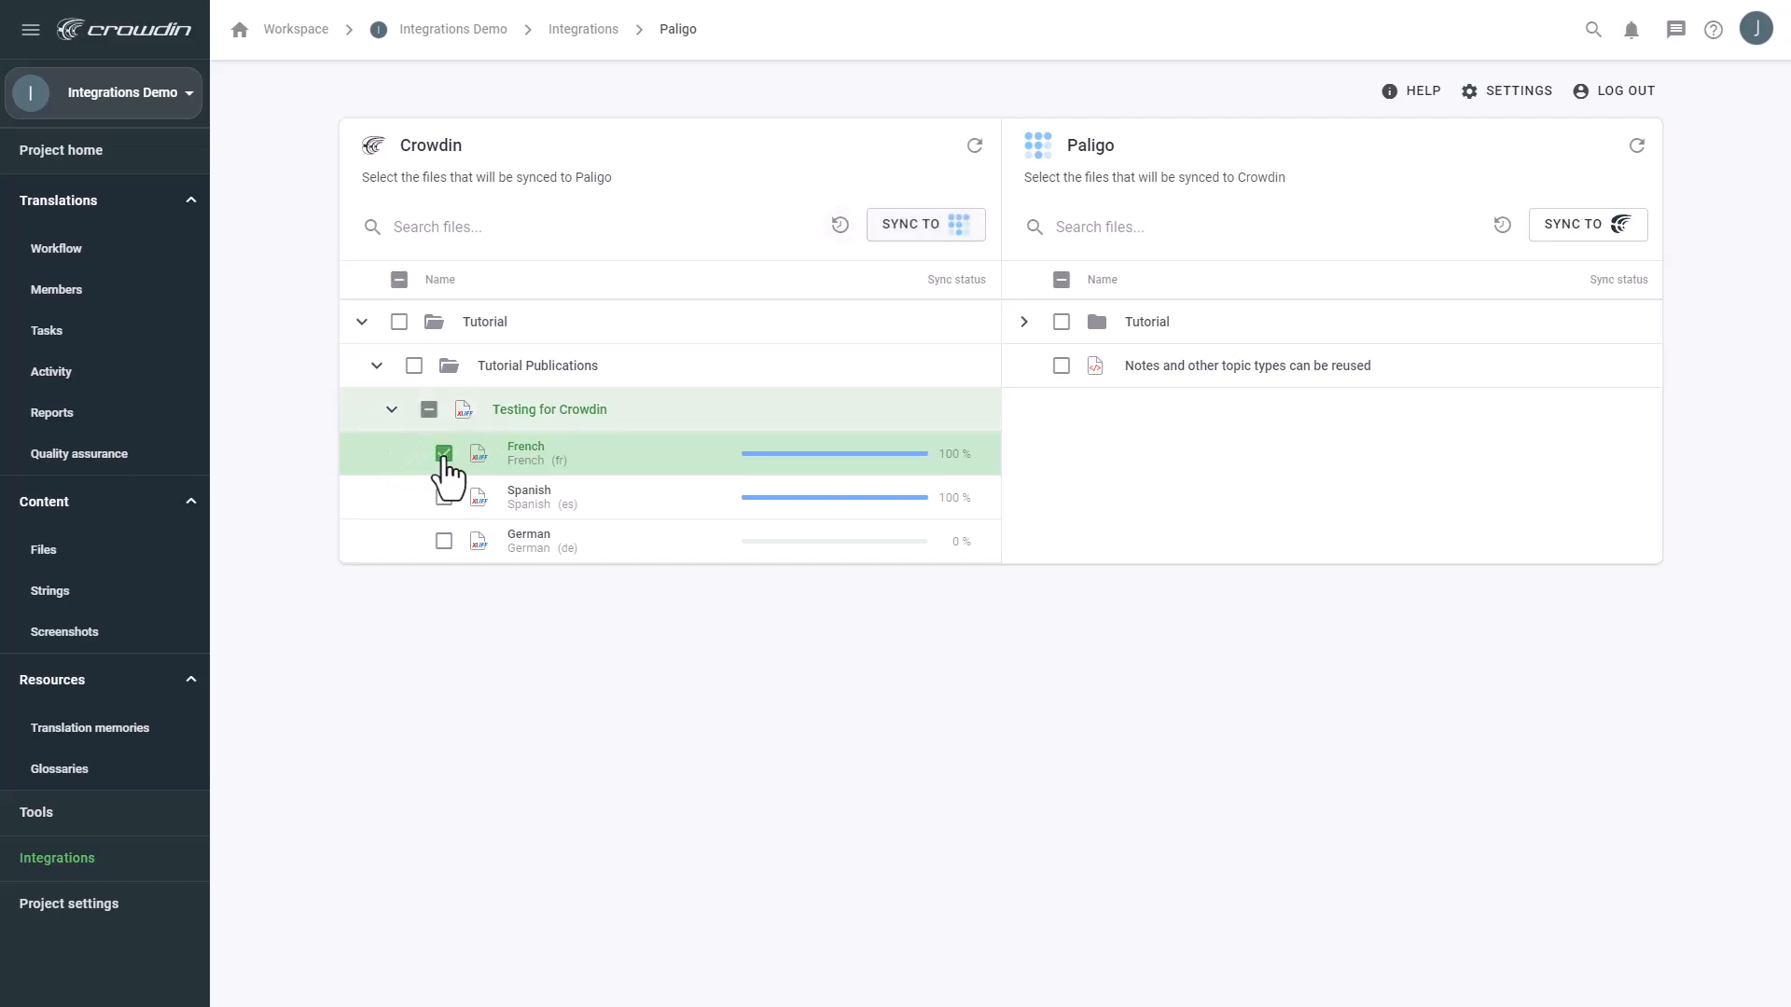
pyautogui.click(924, 224)
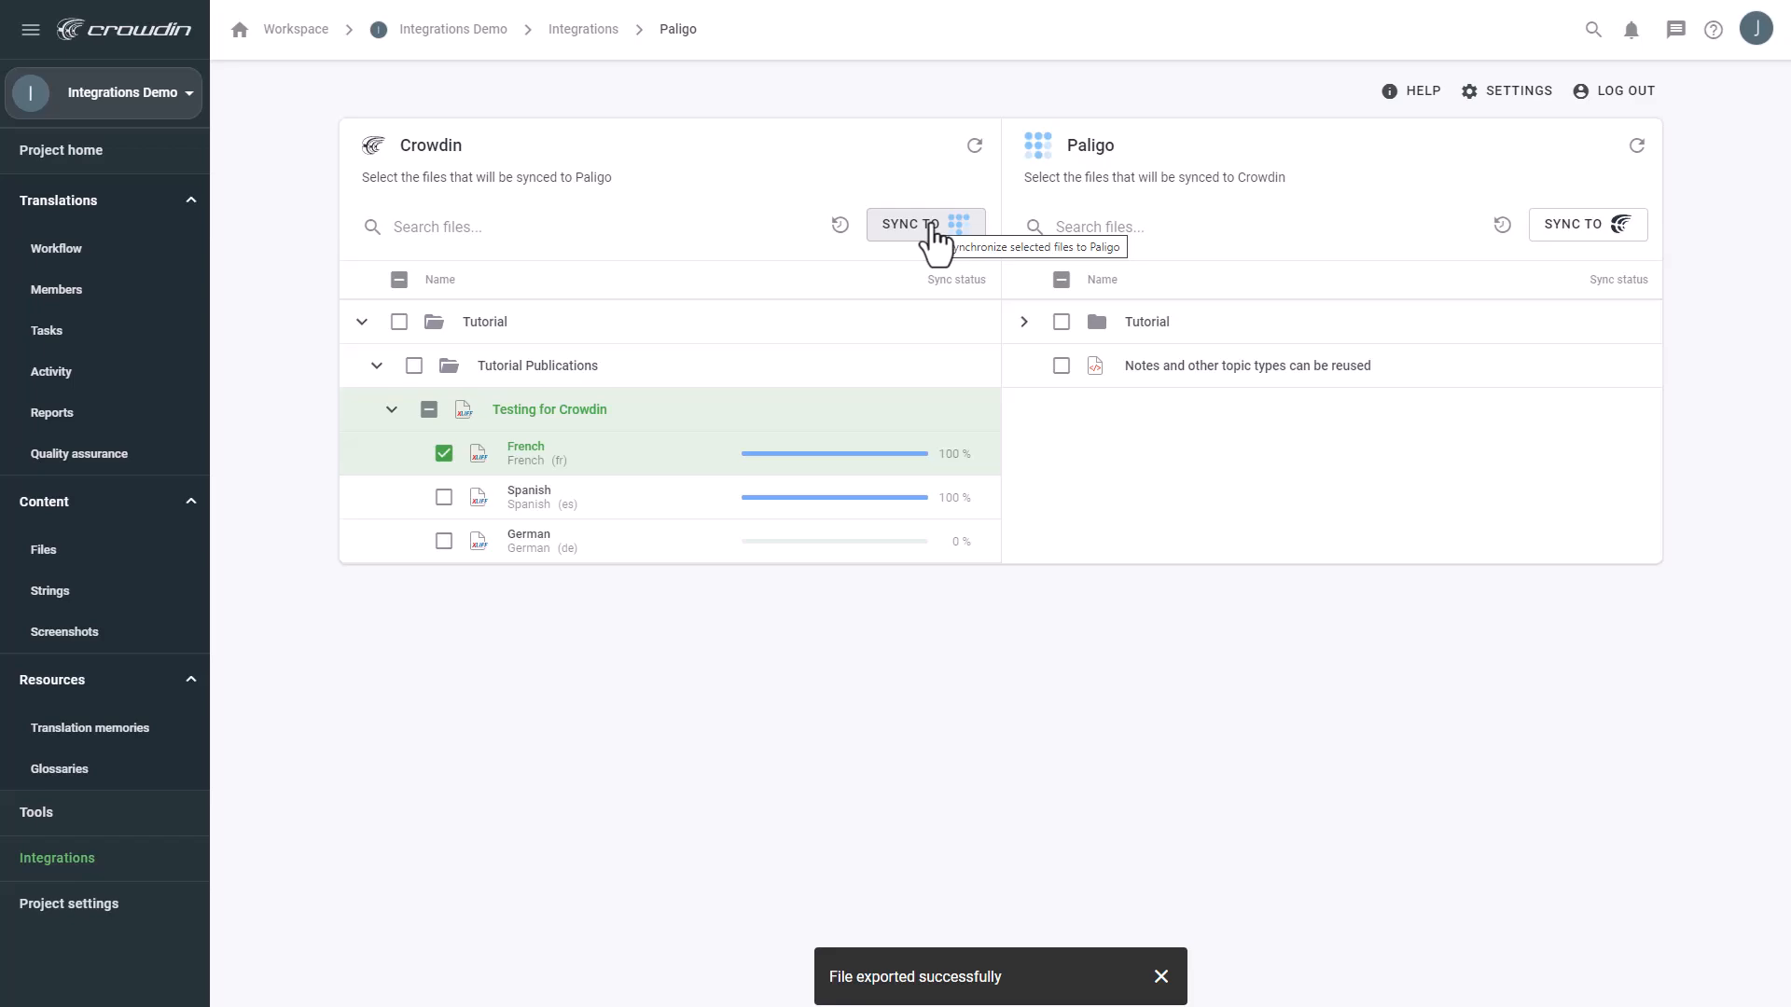
pyautogui.click(924, 224)
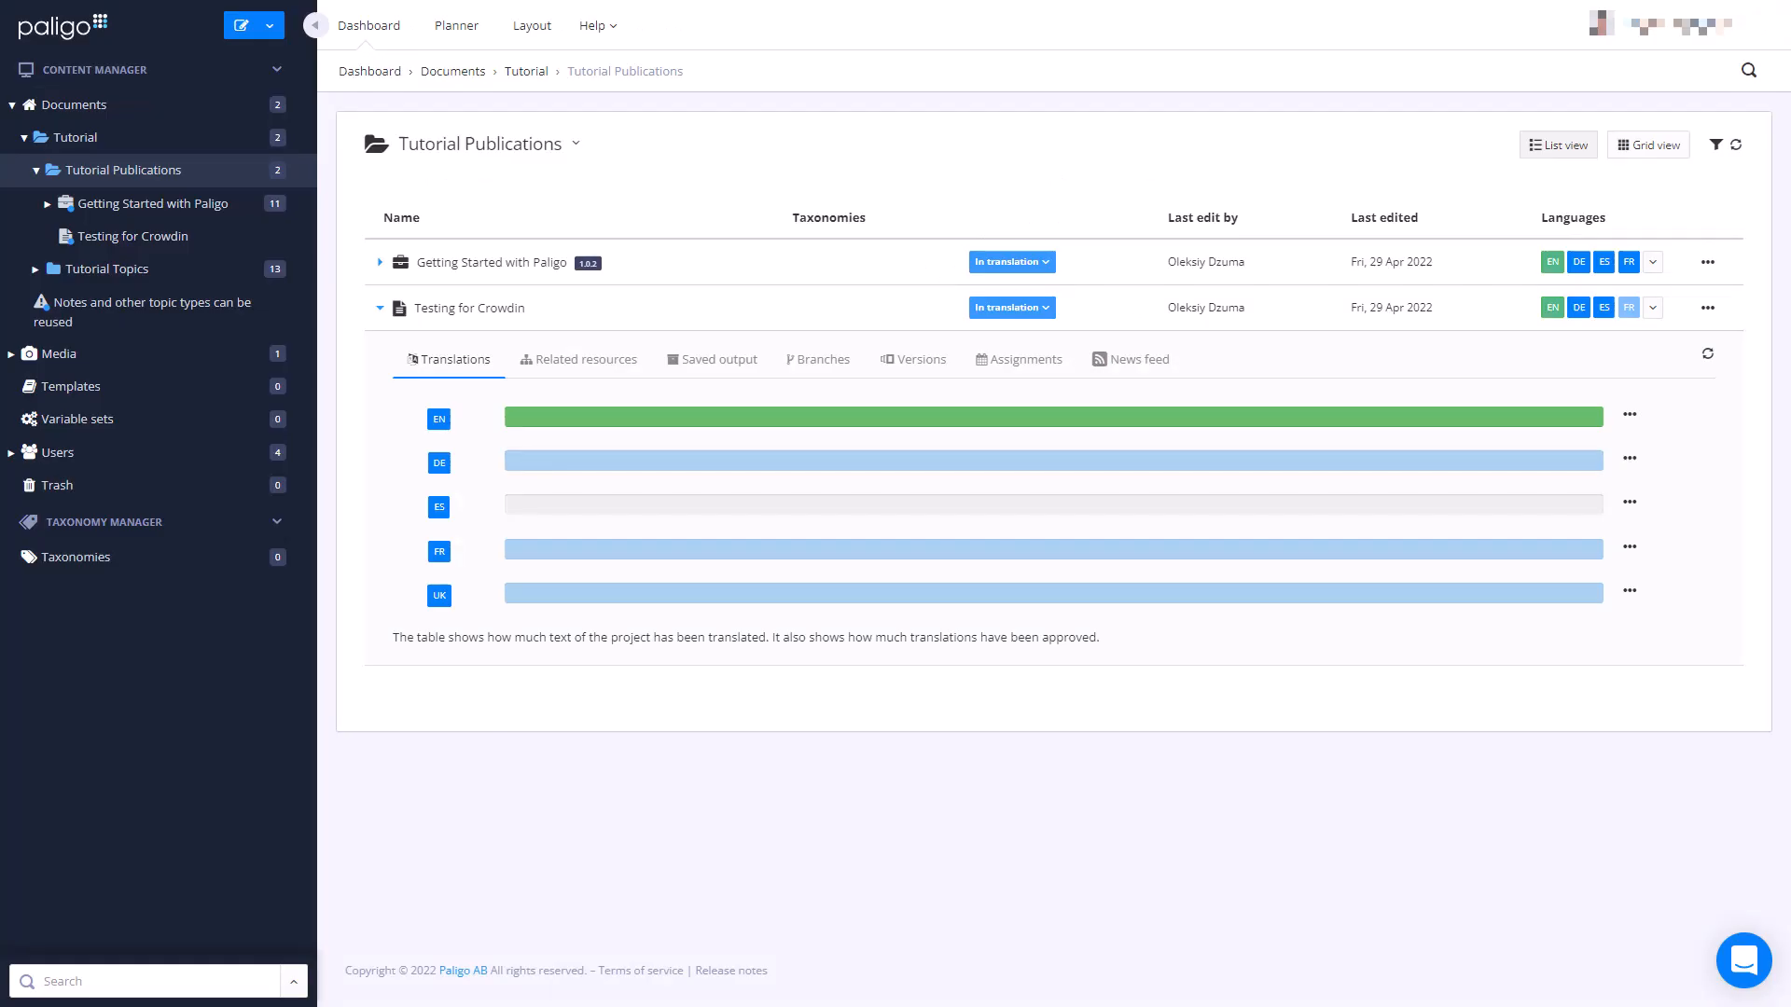